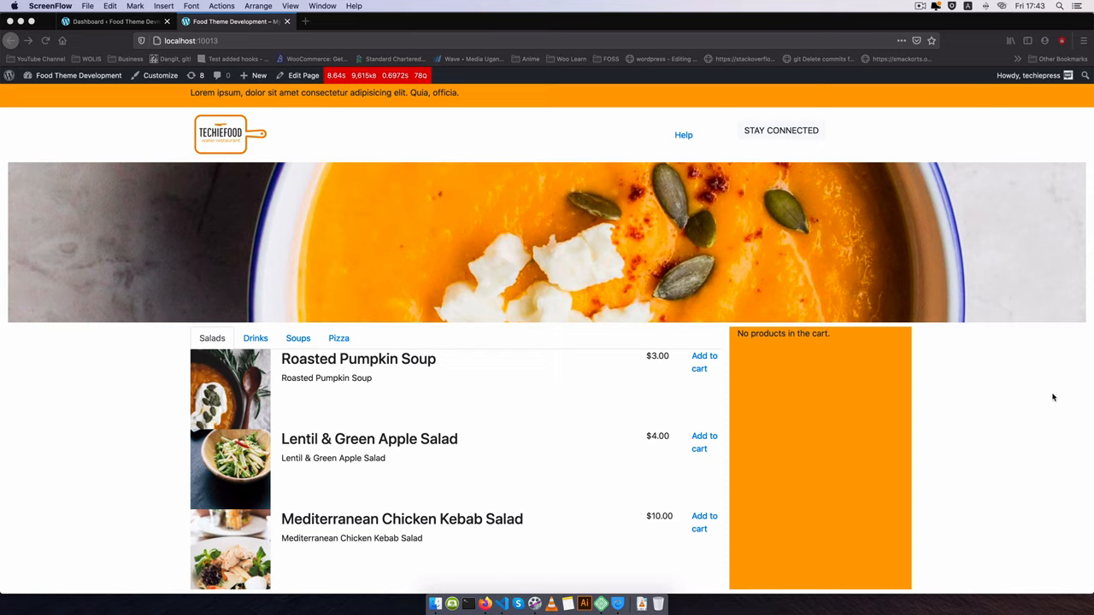
mouse_move(1015, 398)
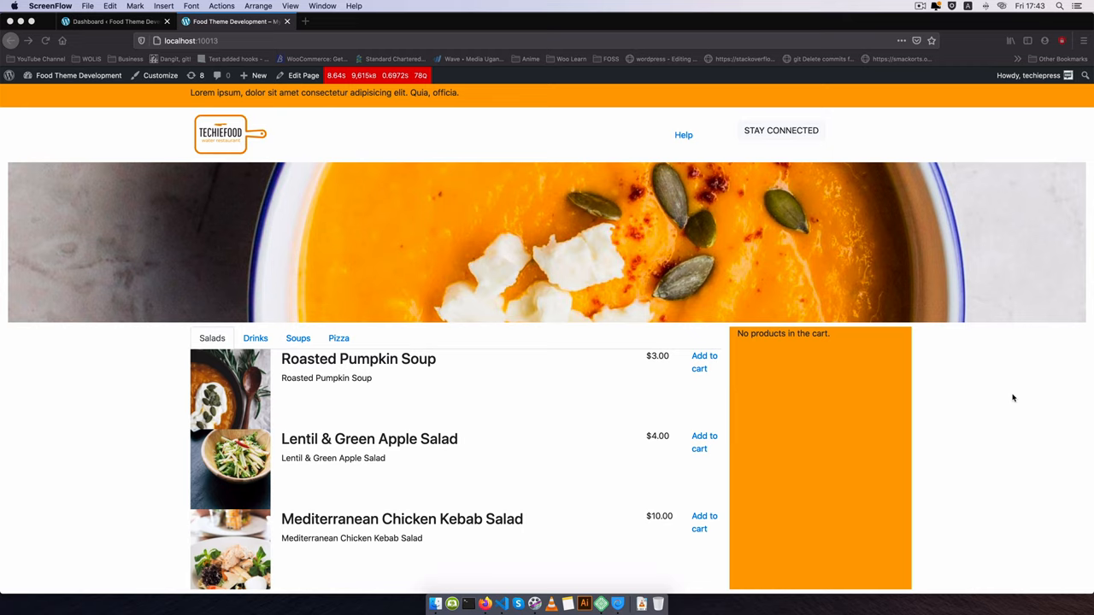
mouse_move(342, 342)
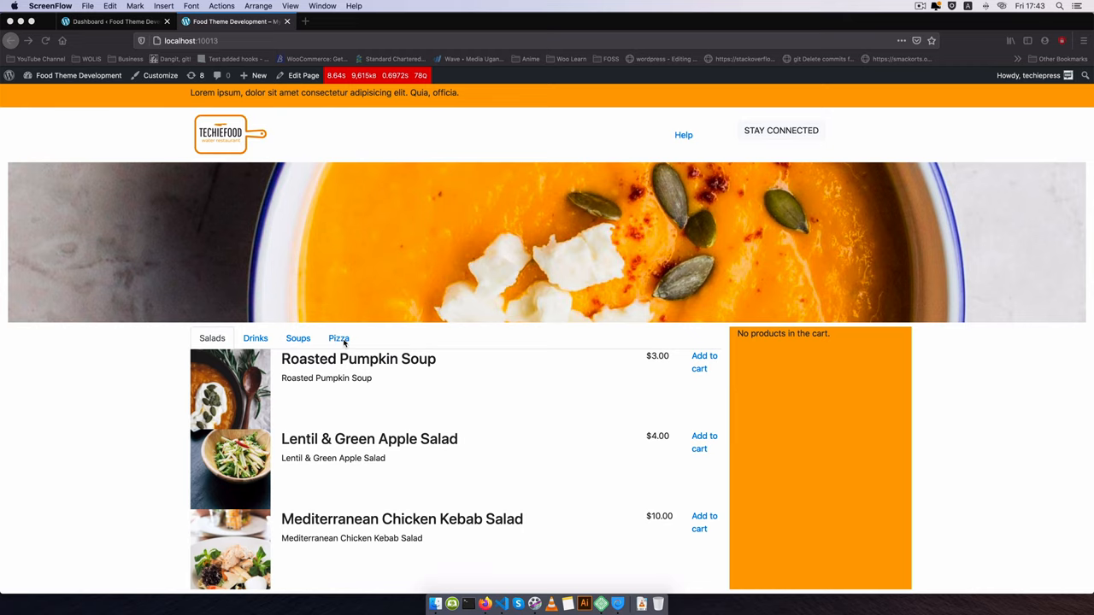
Open BBQ Steak Pizza's options under Pizza and add the Small Peperonni variation to cart.
left_click(339, 338)
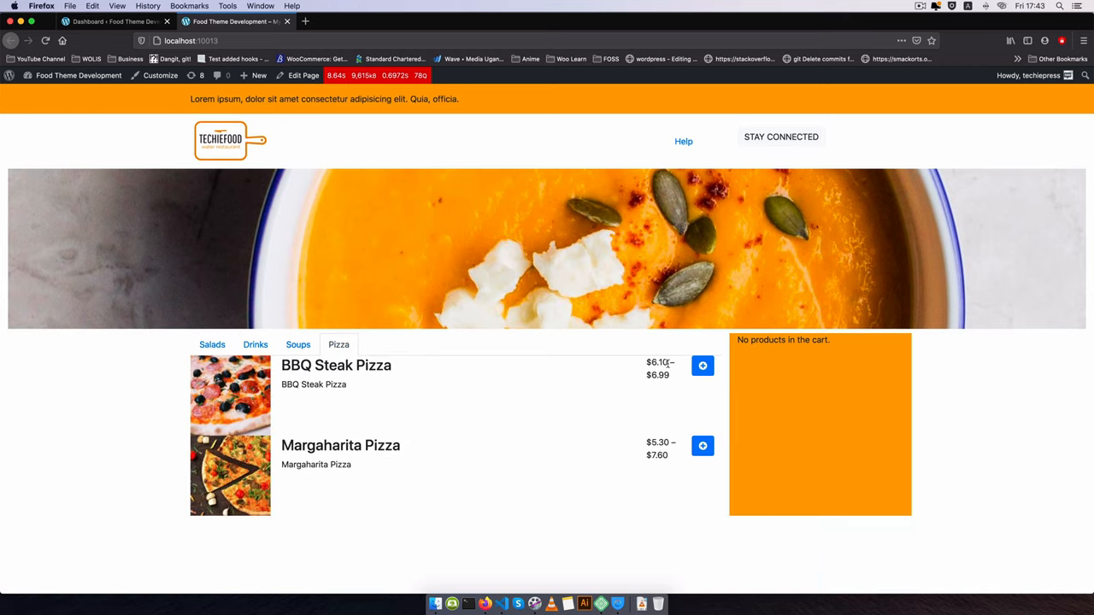
left_click(701, 365)
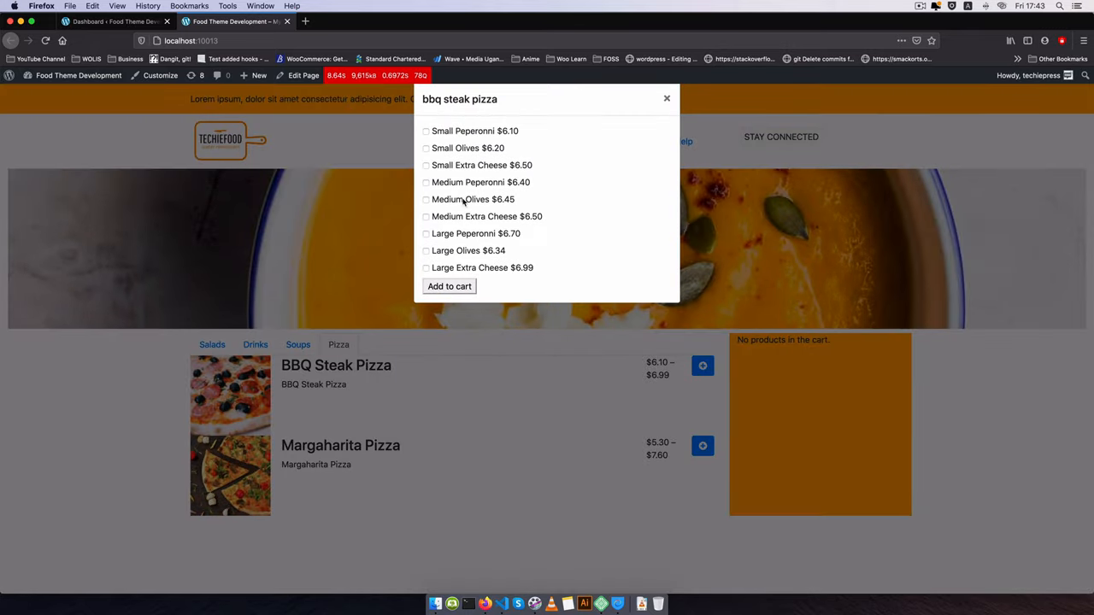
left_click(426, 131)
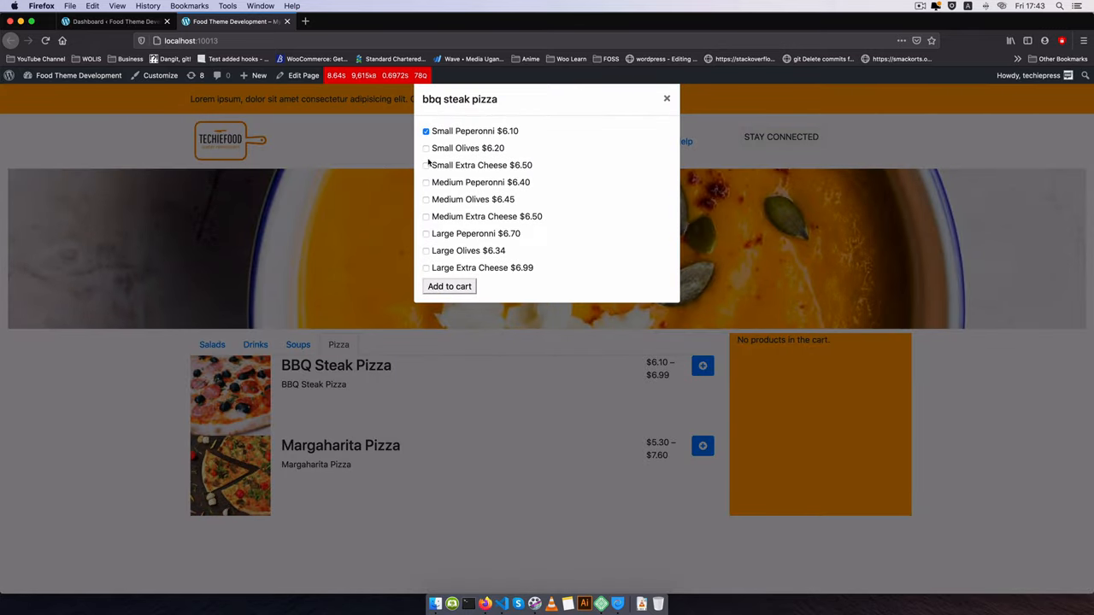
left_click(426, 147)
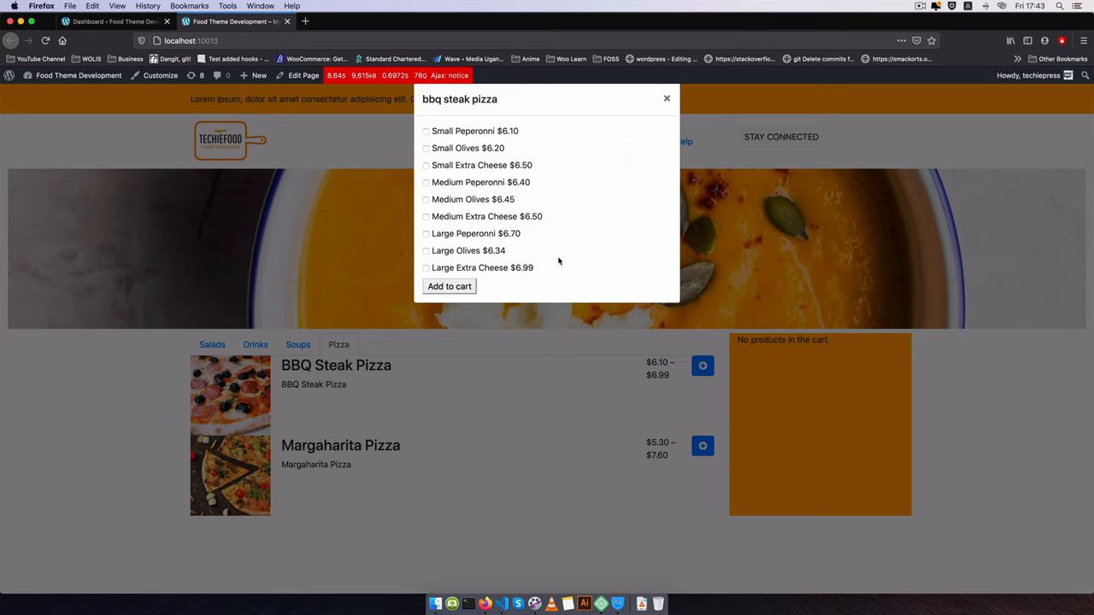
mouse_move(612, 254)
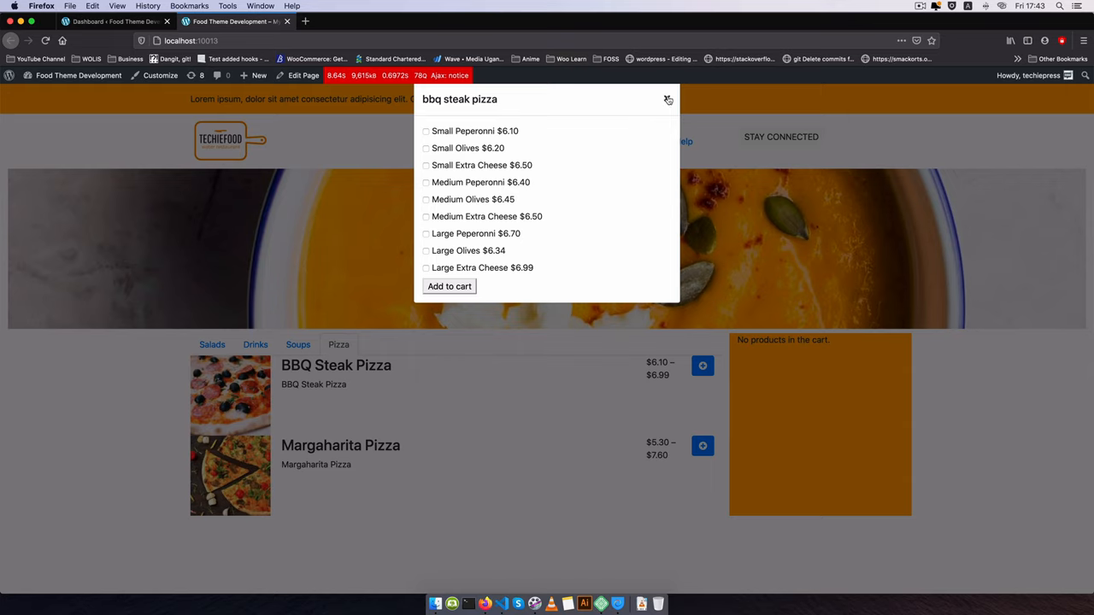
Close the BBQ Steak Pizza modal, reload, and open the browser's developer Console.
left_click(668, 99)
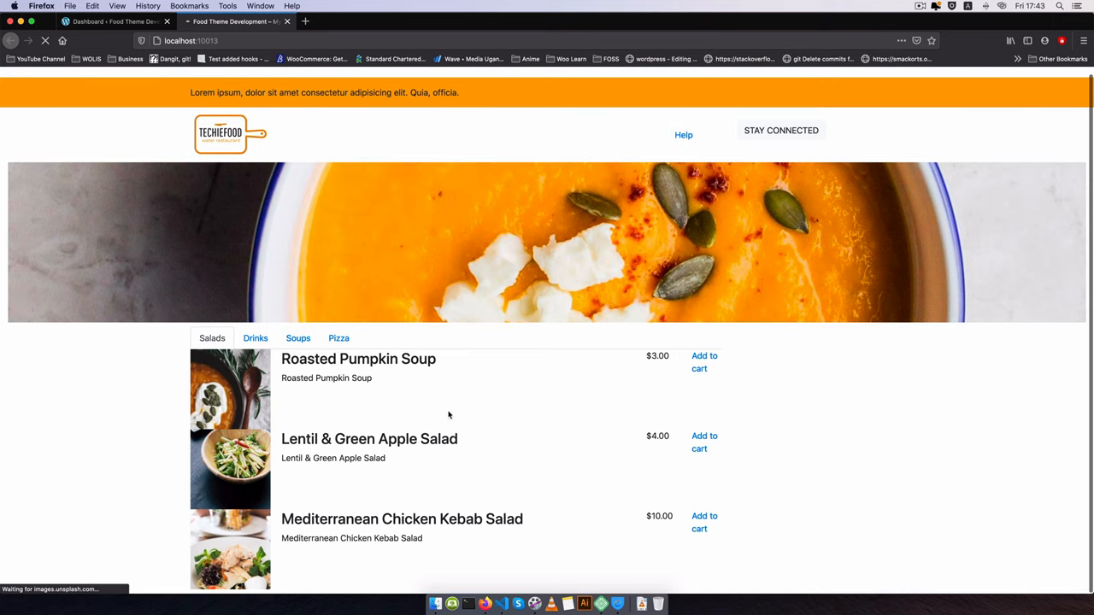
right_click(821, 410)
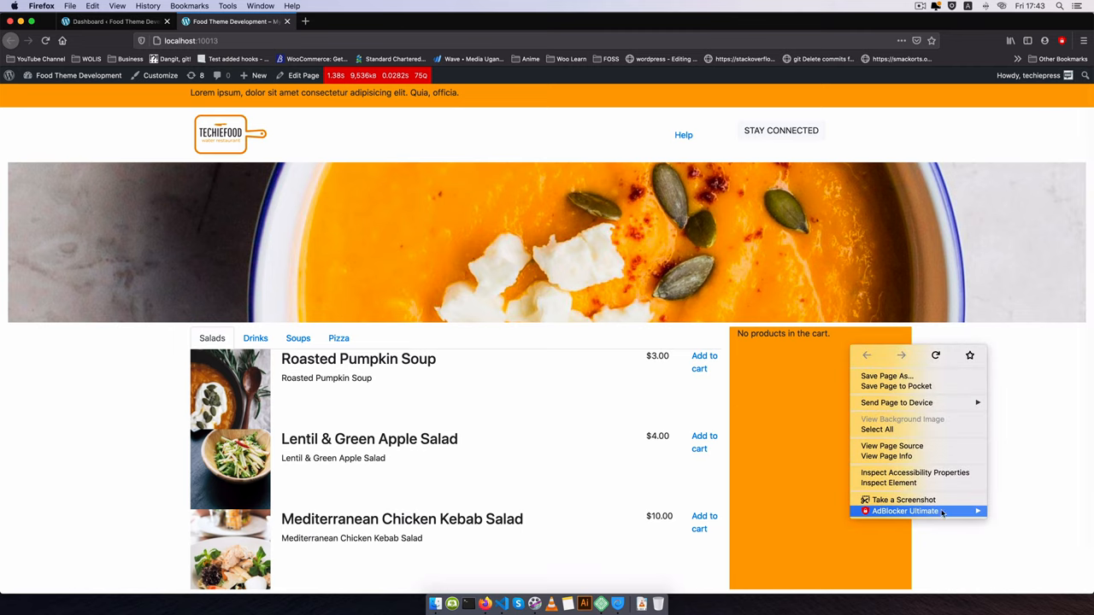
mouse_move(889, 482)
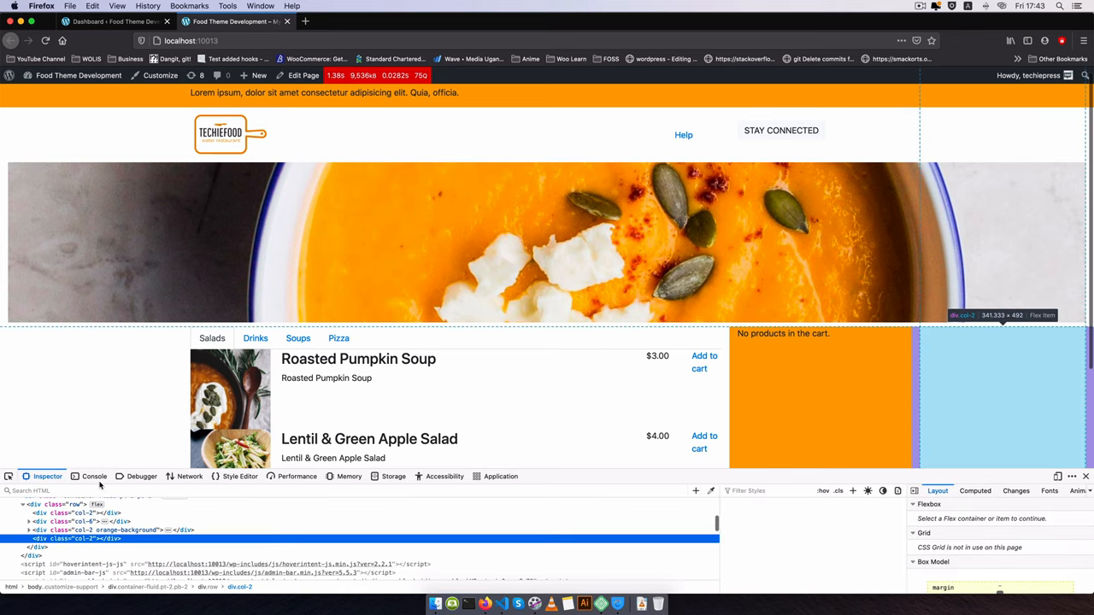
left_click(94, 476)
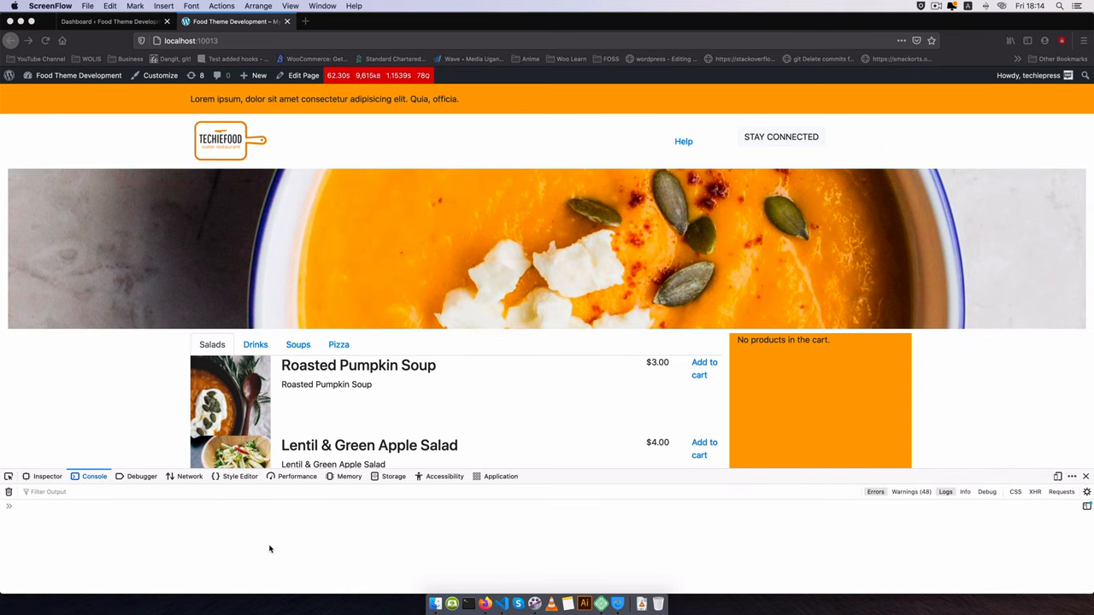
scroll("down", 3)
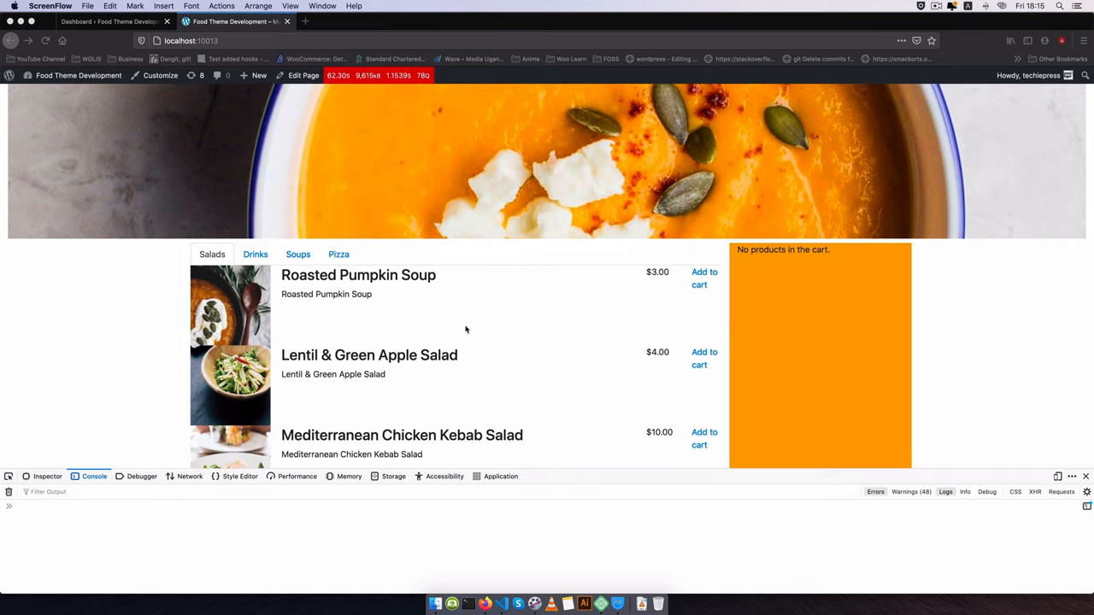
mouse_move(503, 590)
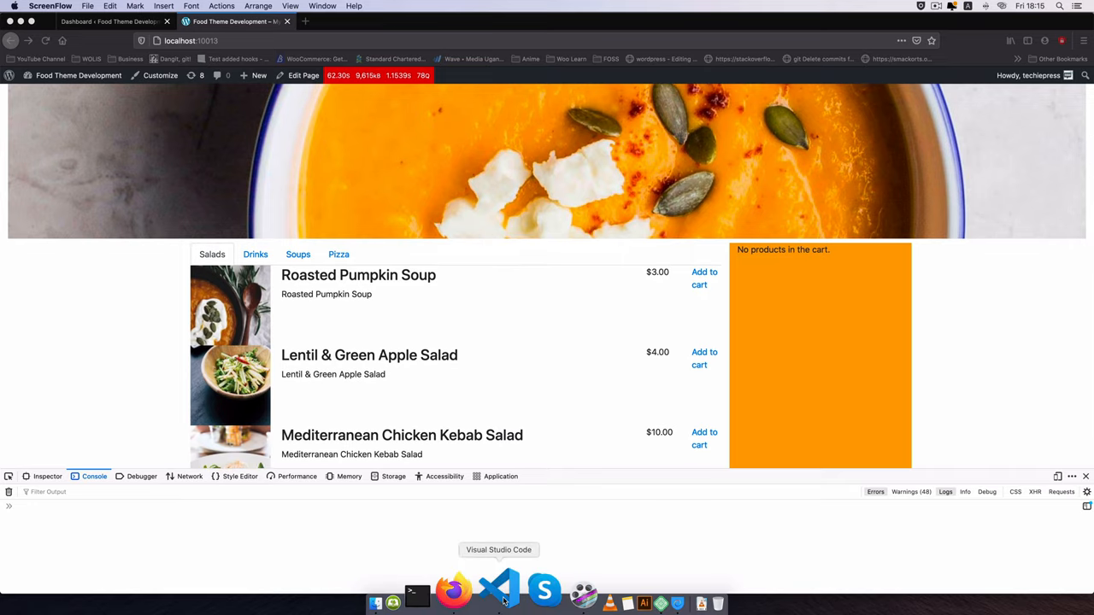
In VS Code, open food-add.js and functions.php from the Explorer.
left_click(502, 590)
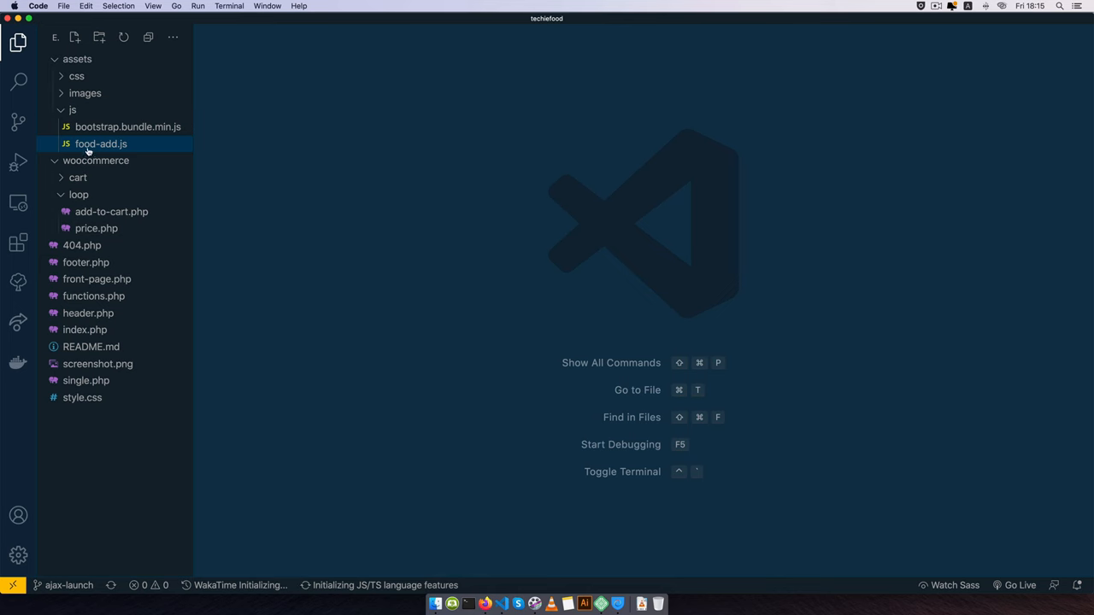
double_click(100, 144)
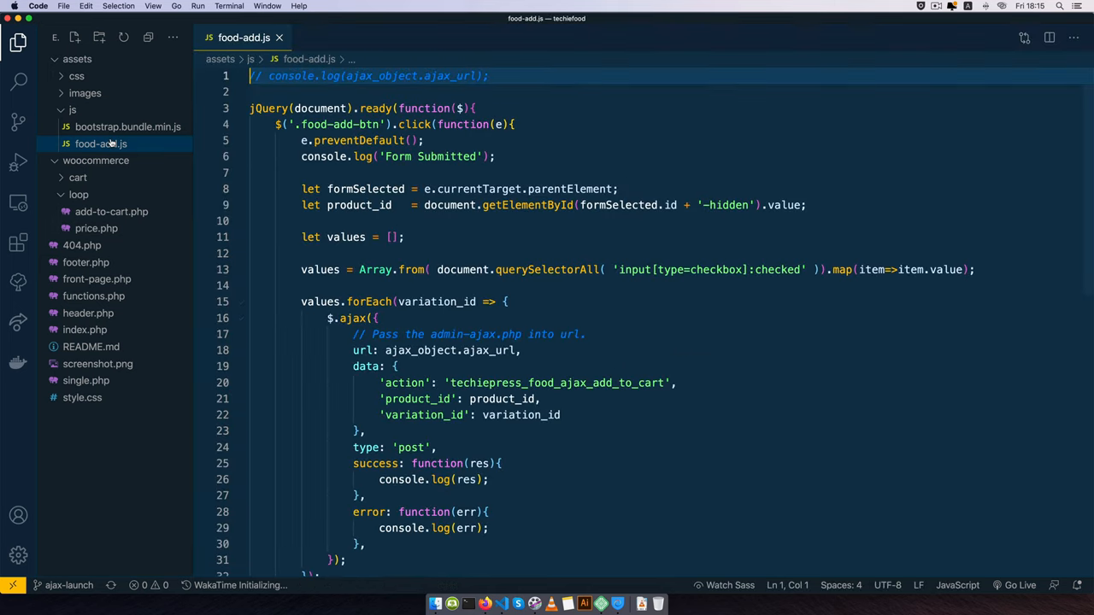
mouse_move(100, 143)
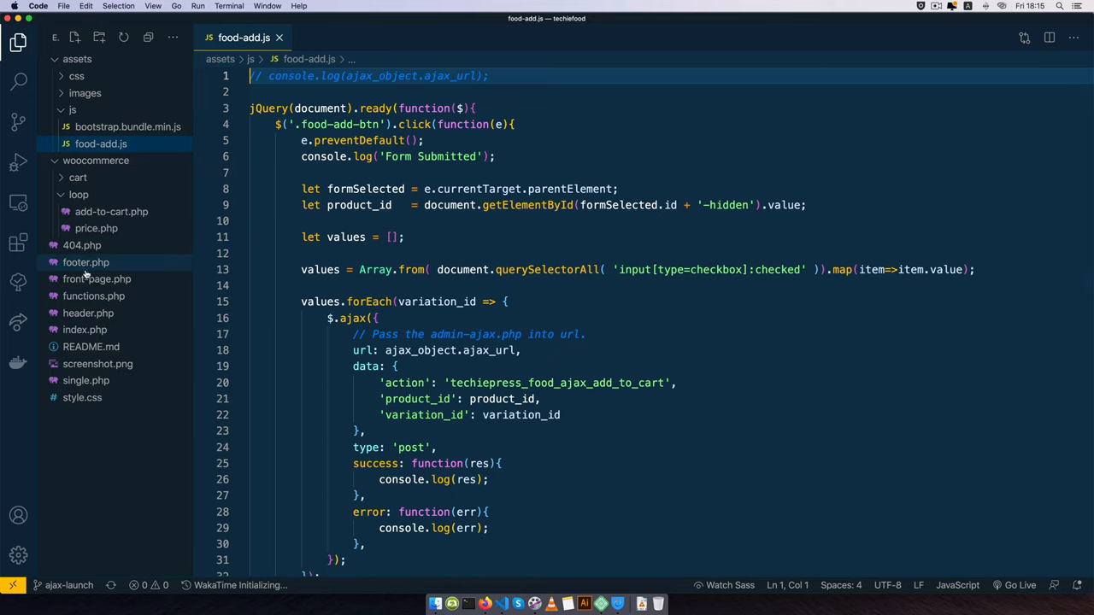
left_click(93, 296)
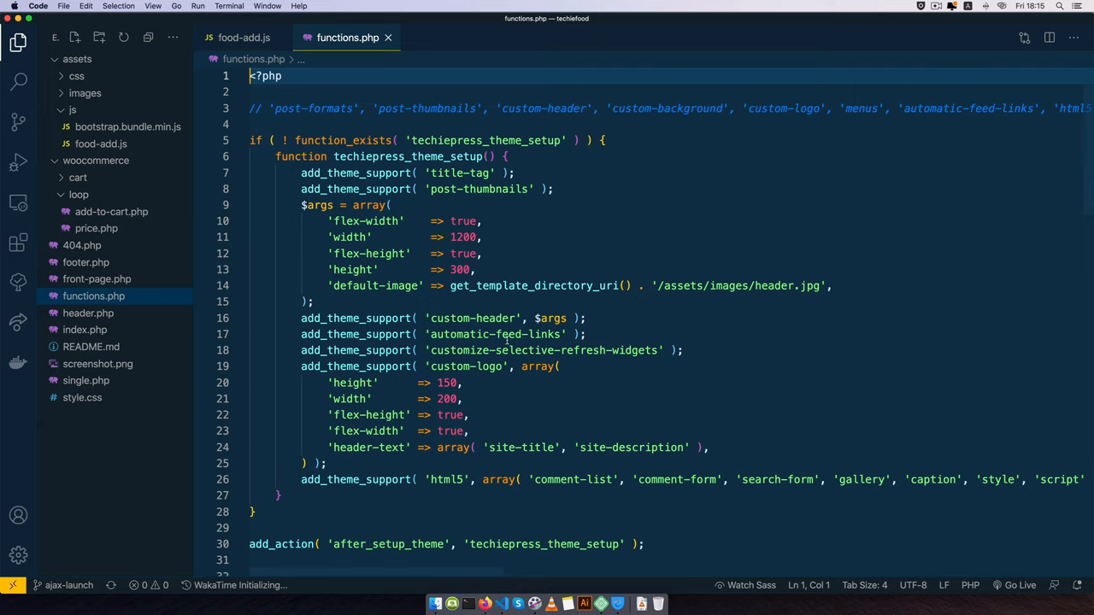
scroll("down", 3)
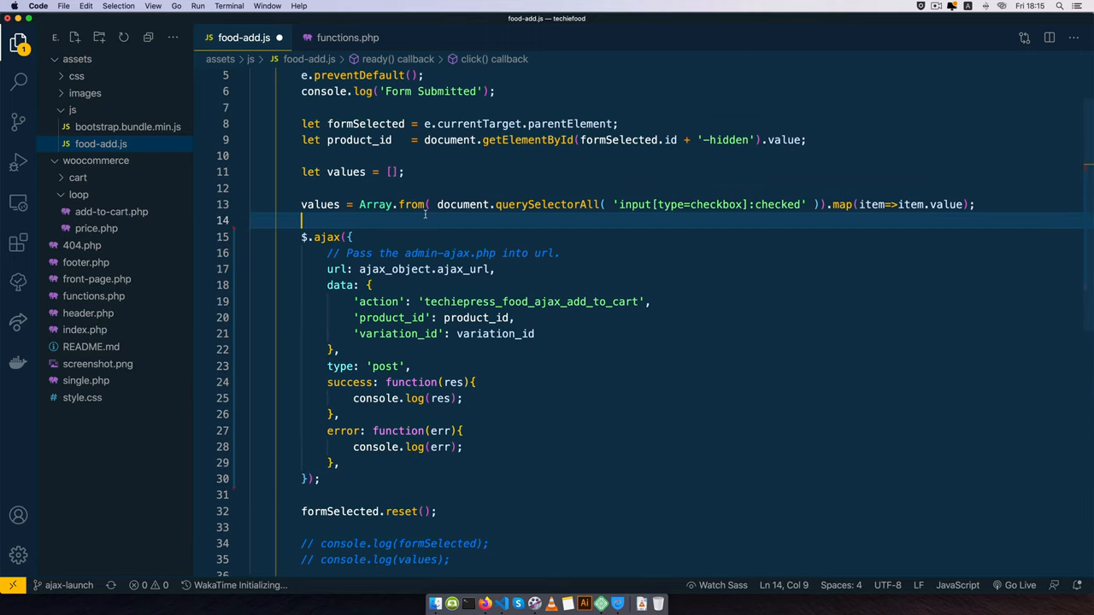
Add a console.log() call in food-add.js.
type("co")
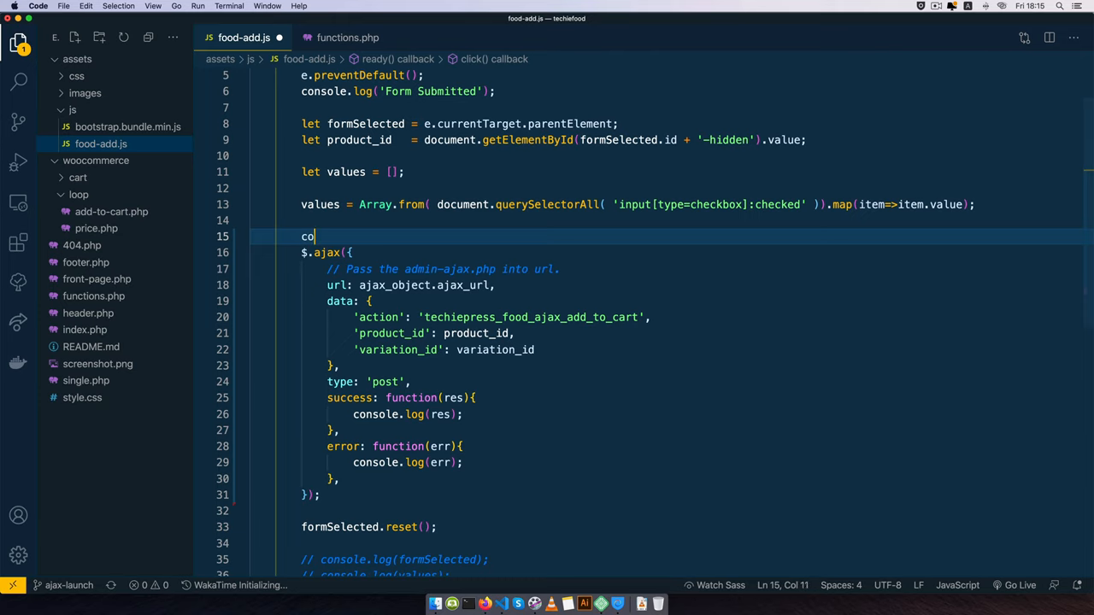
type("nsole")
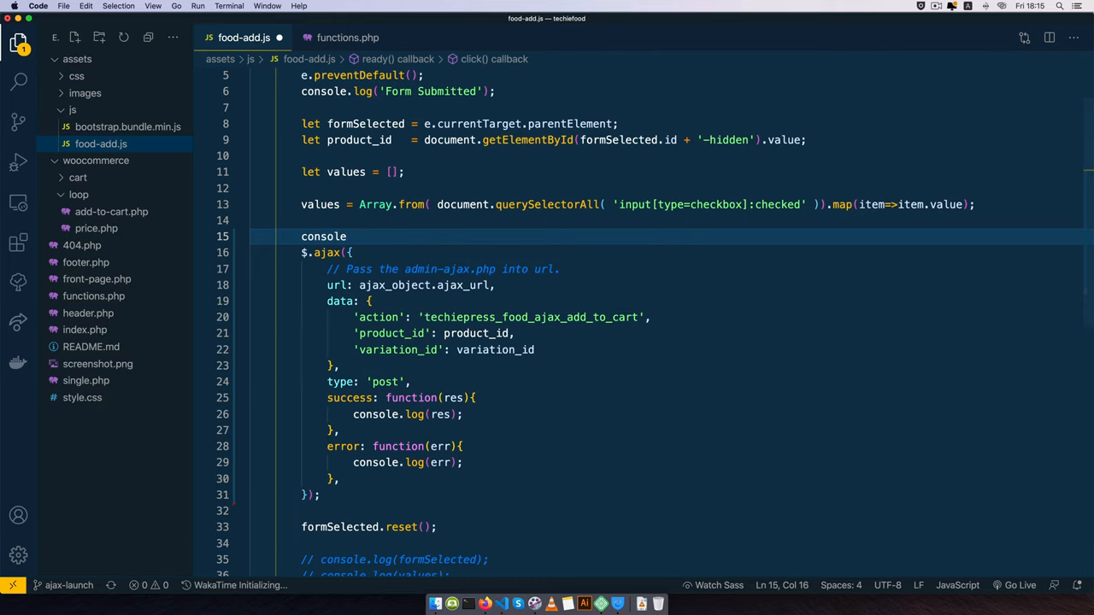
type(".log();")
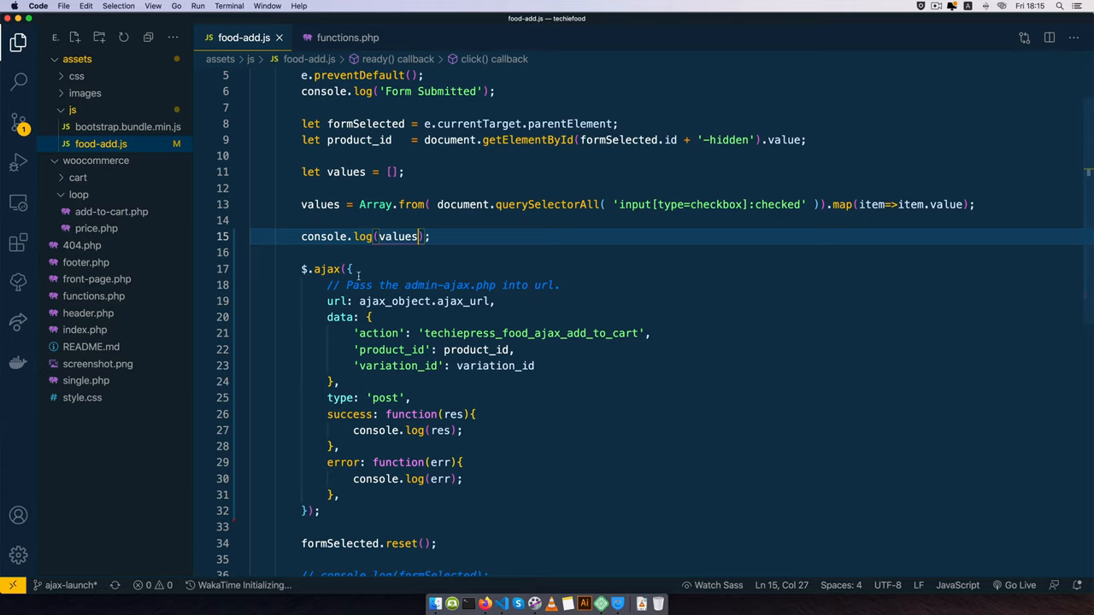
Add 'variations': values to the $.ajax data object.
scroll("down", 3)
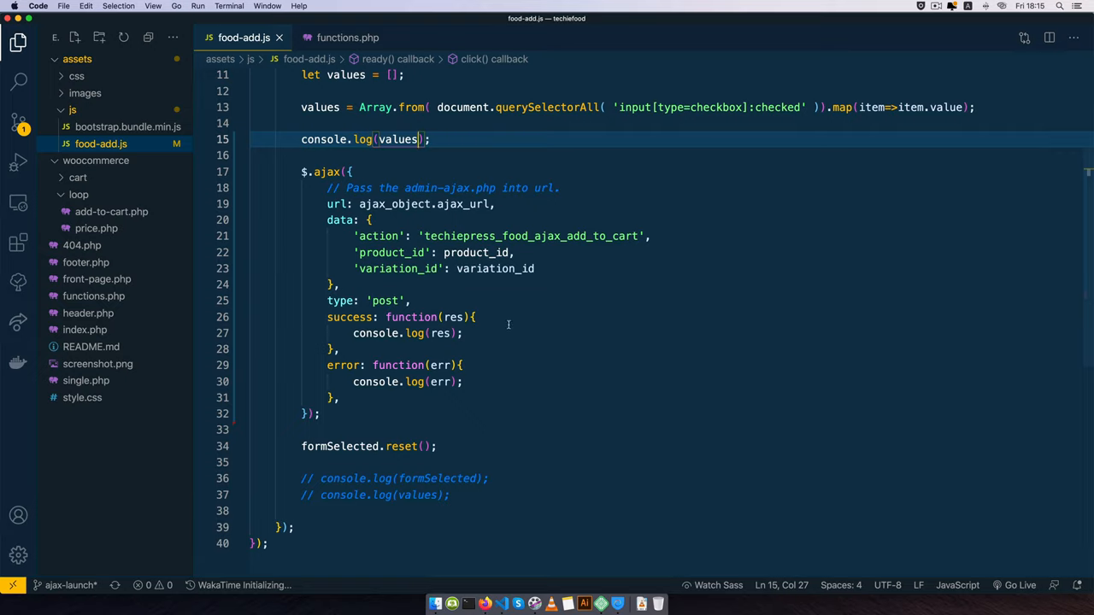
double_click(494, 269)
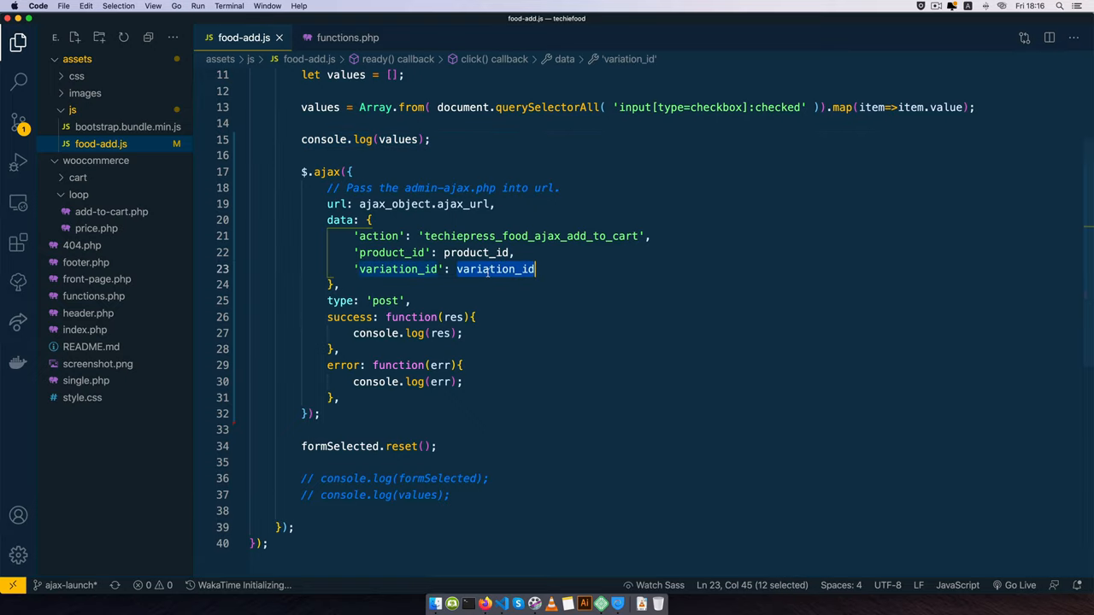
type("values")
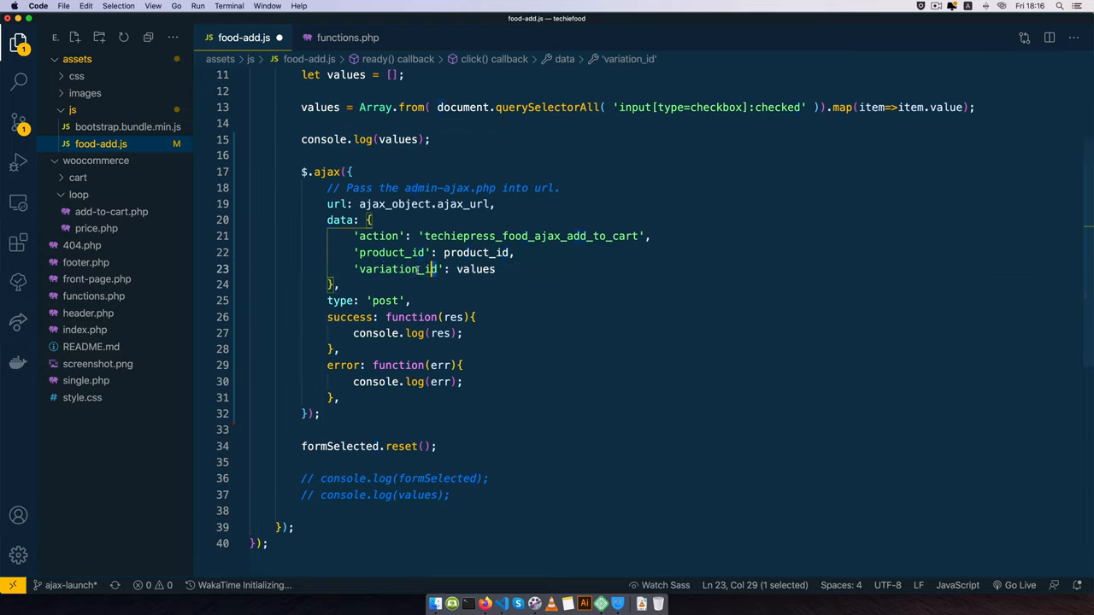
type("variations")
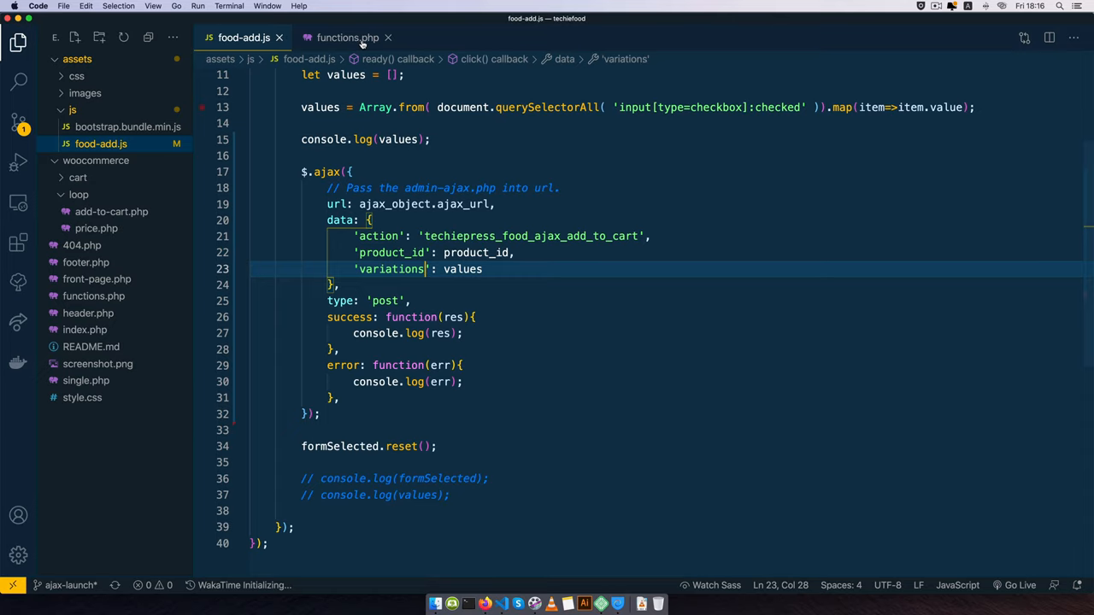
In functions.php, replace the variation_id line with $variations = $_POST['variations'].
left_click(348, 37)
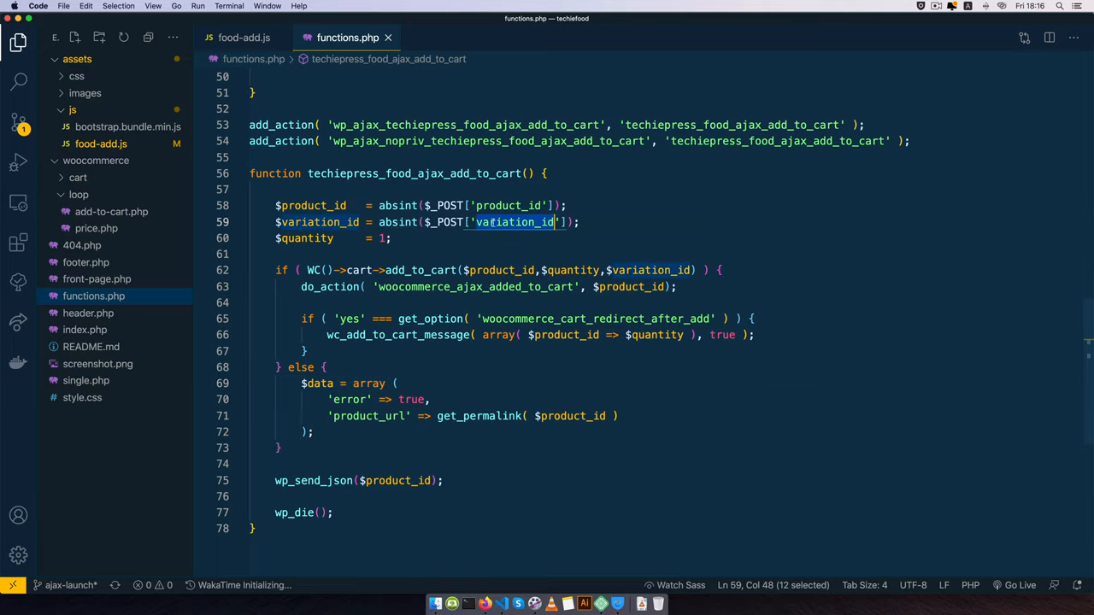
type("values")
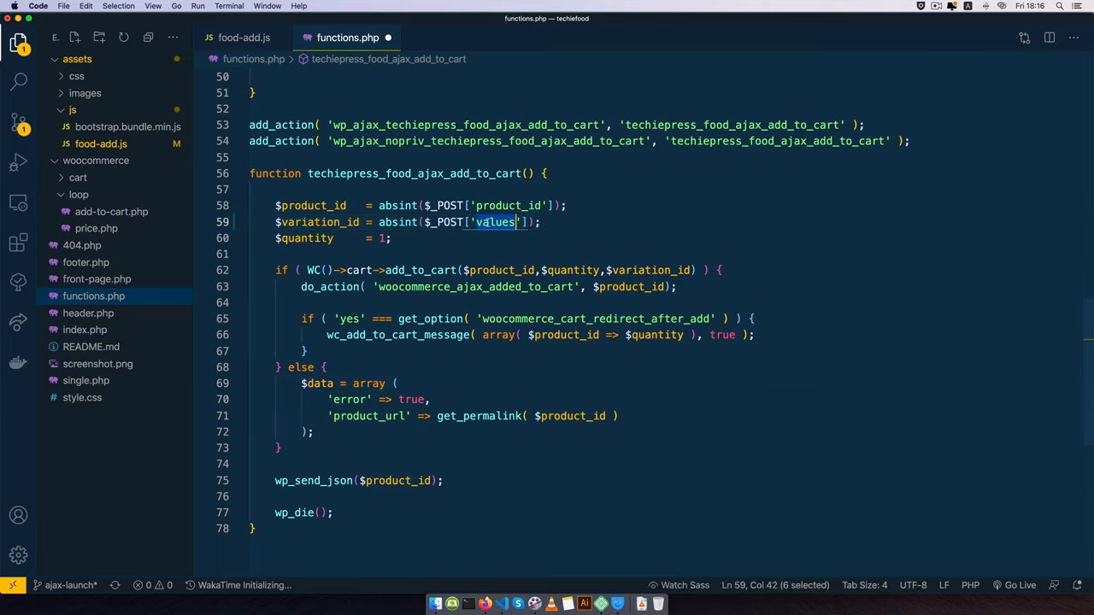
type("variation")
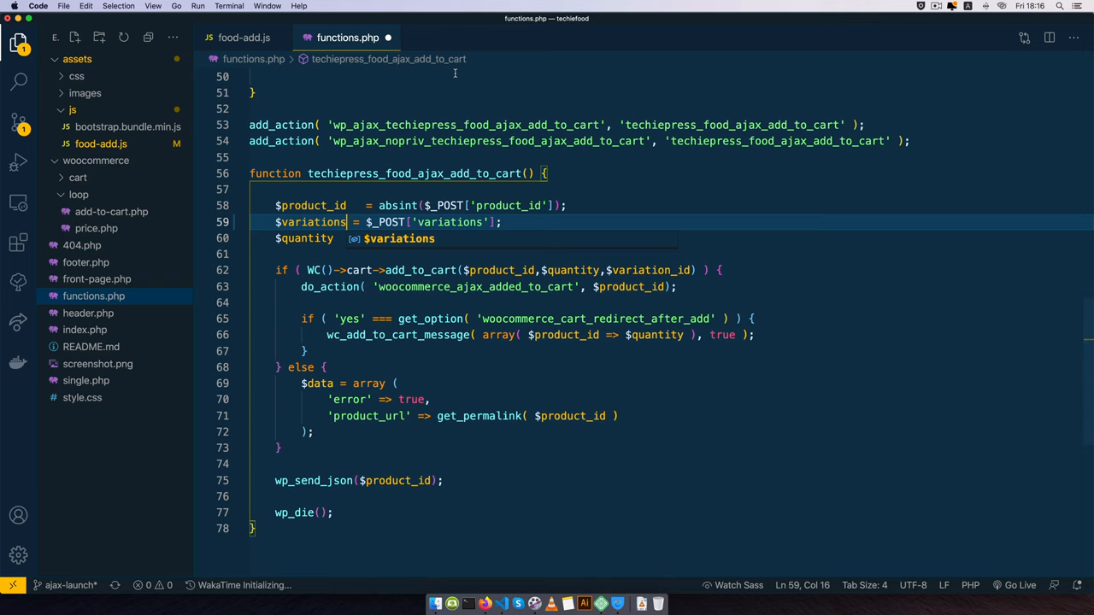
Confirm the AJAX data keys in food-add.js, then add wp_die() and start an error_log line.
left_click(243, 37)
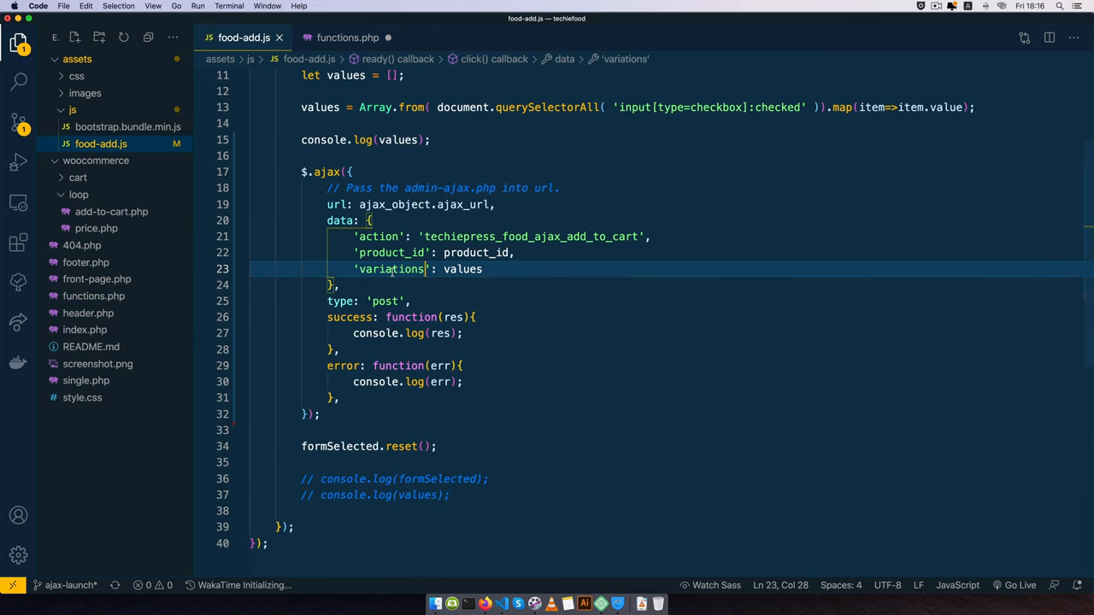
left_click(348, 37)
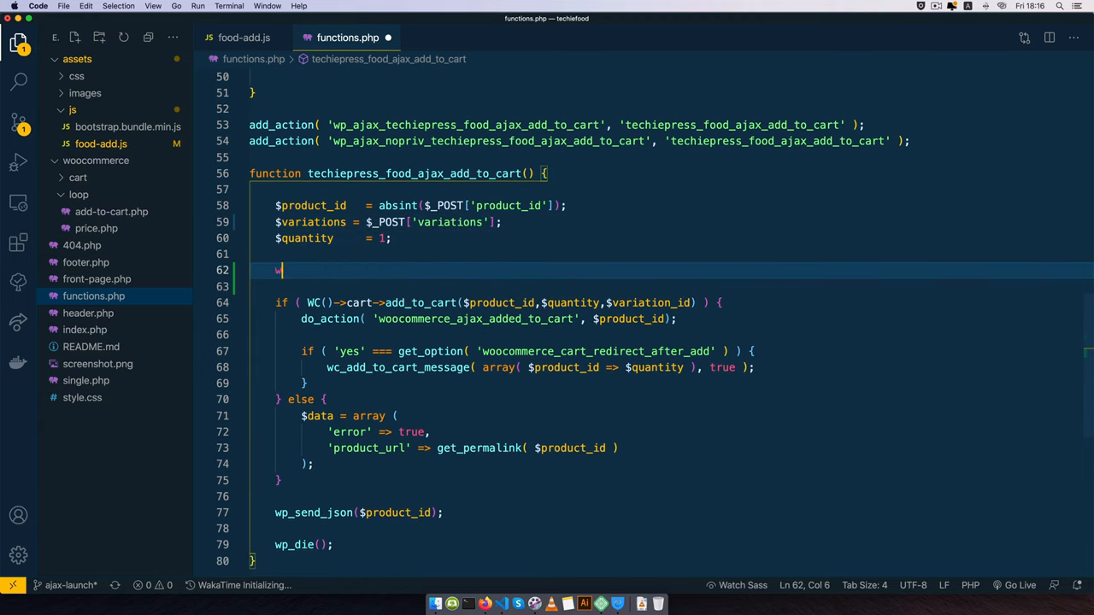
type("wp_die();")
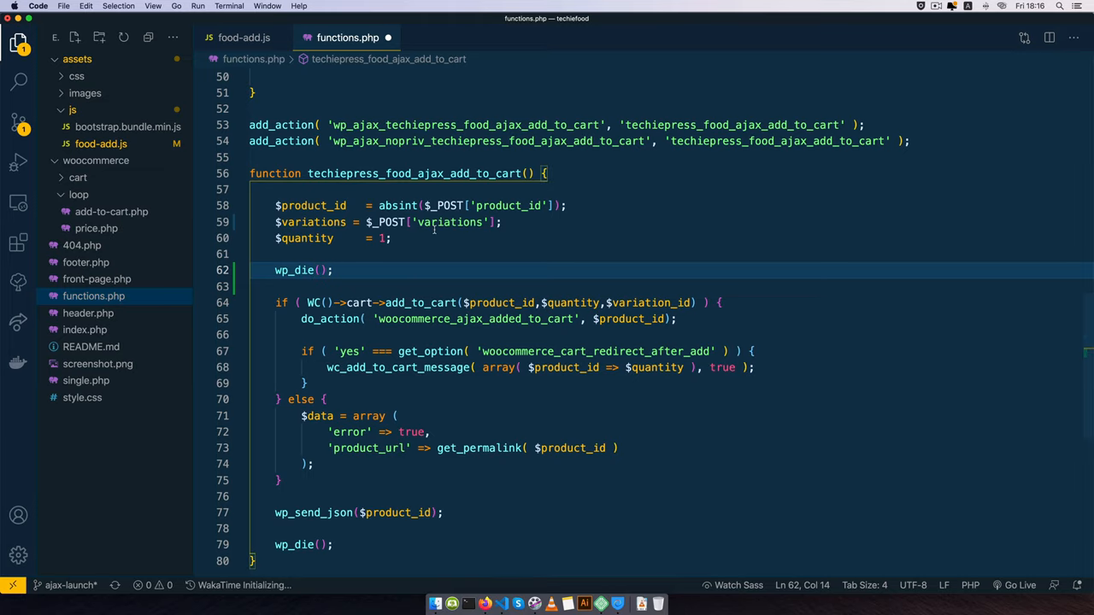
left_click(392, 238)
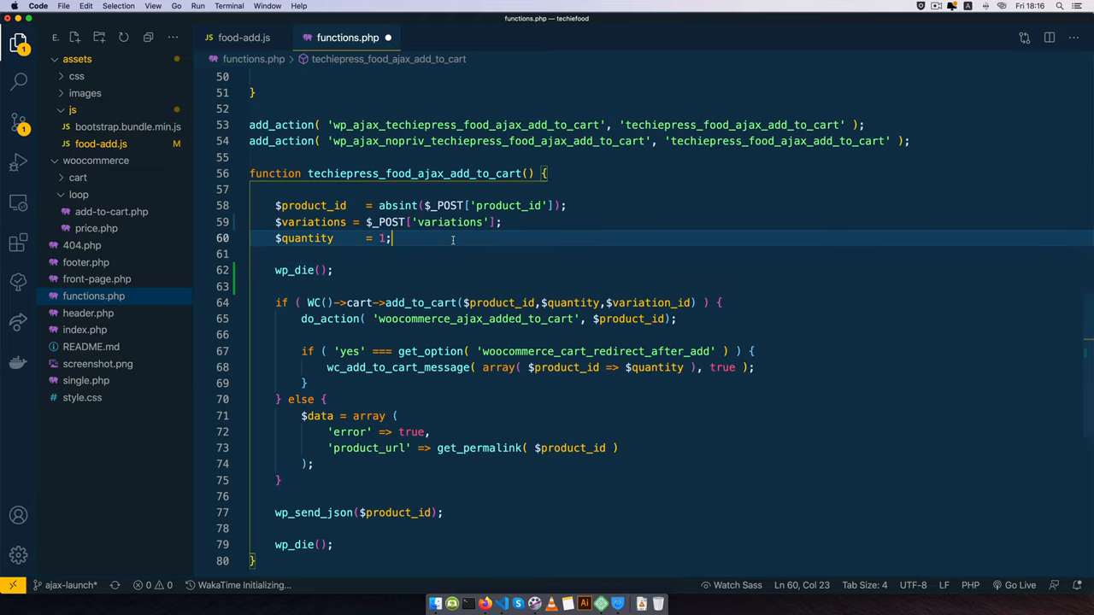
type("error_log();")
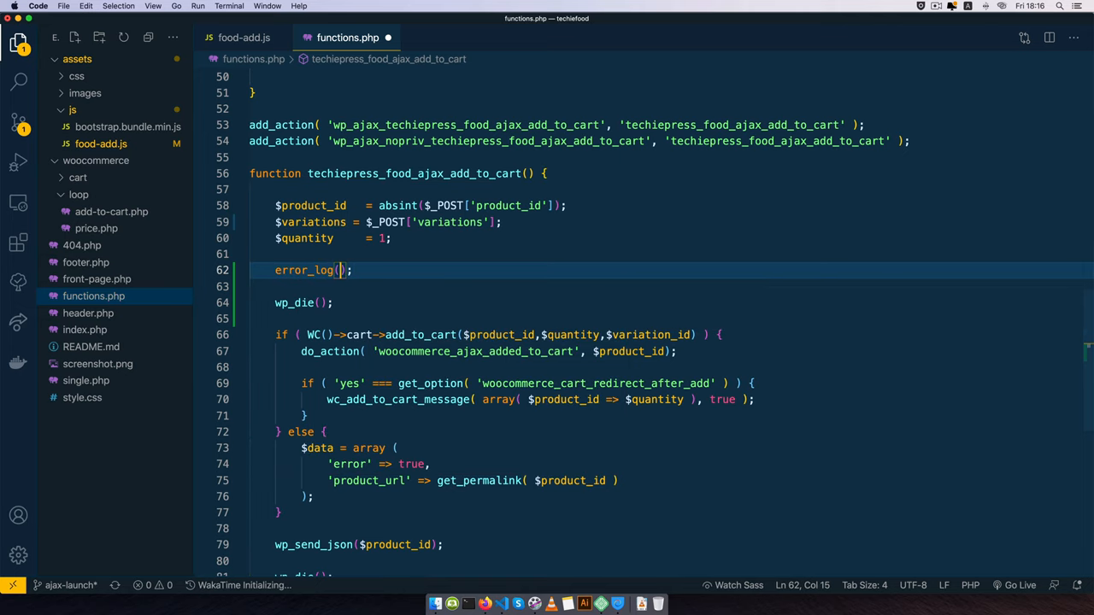
Complete error_log( print_r( $variations, true ) ) before wp_die() in functions.php.
type("print_r")
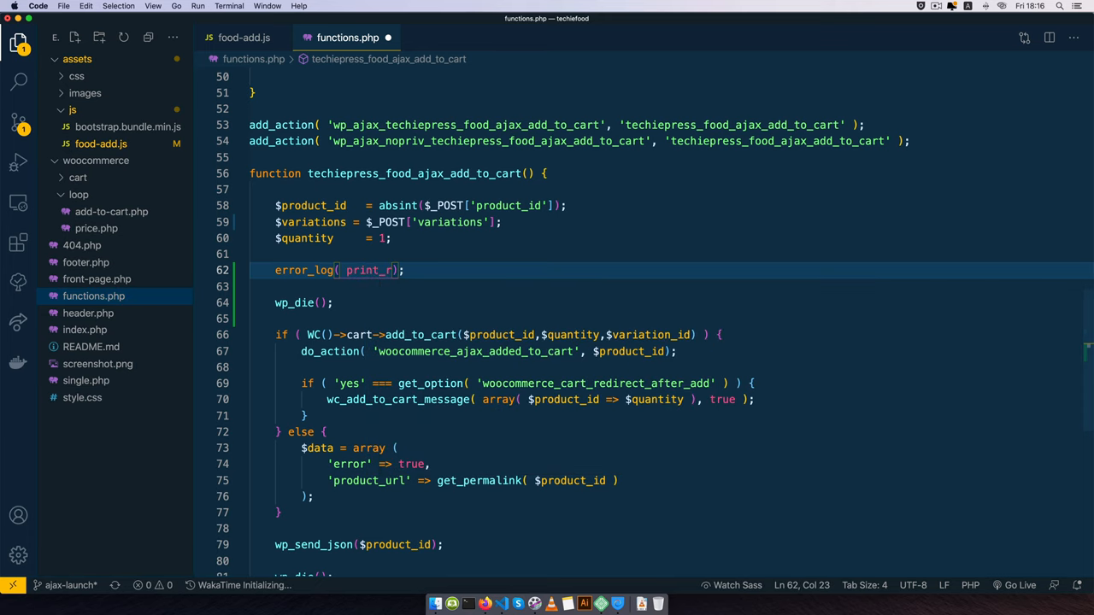
type("(")
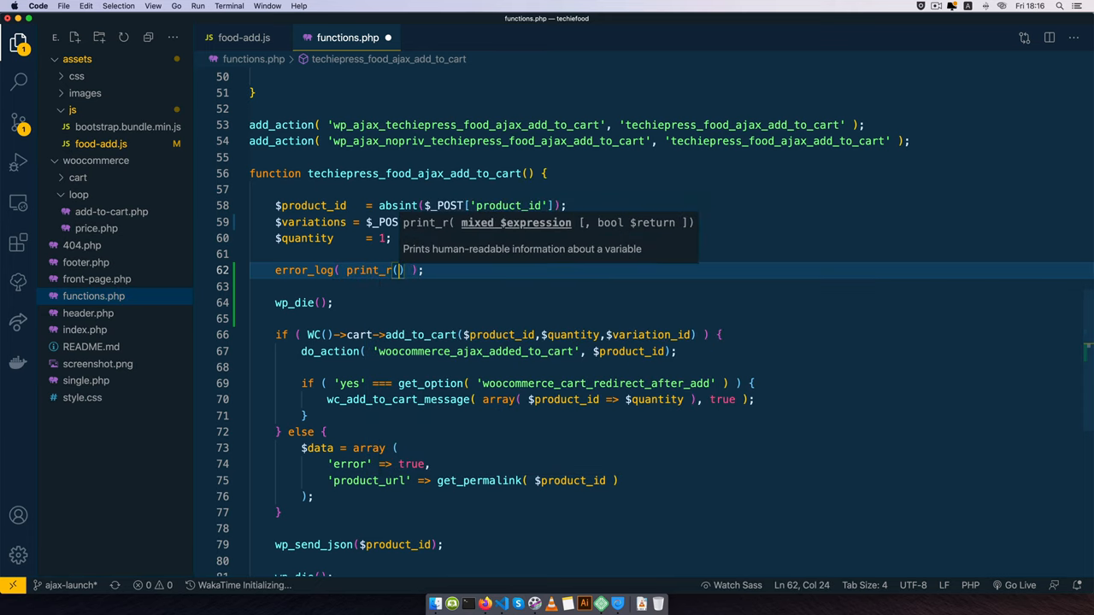
type("$variations")
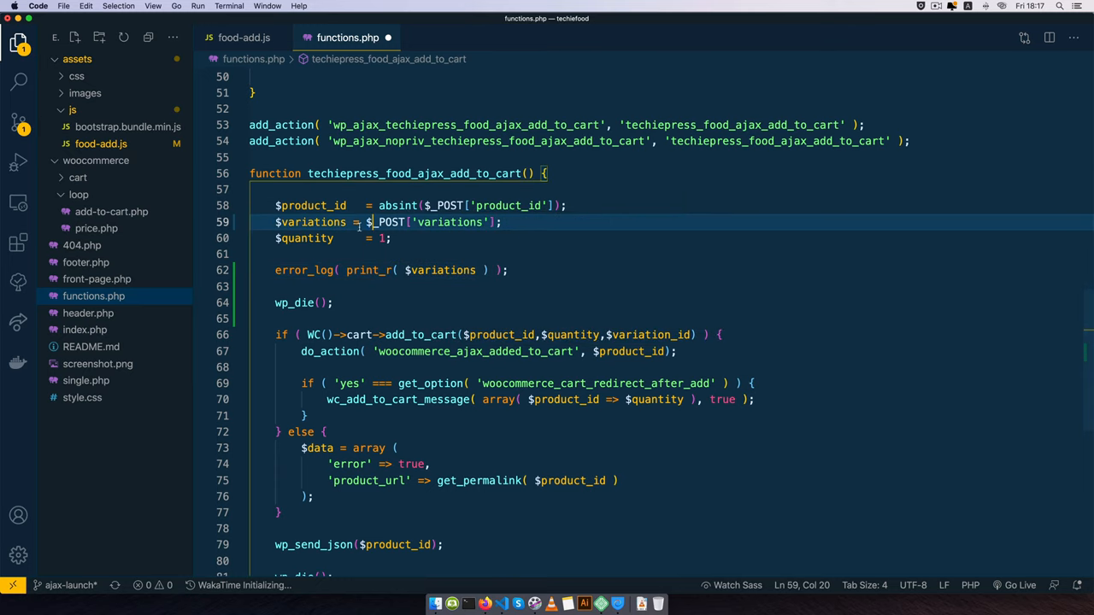
type(", true")
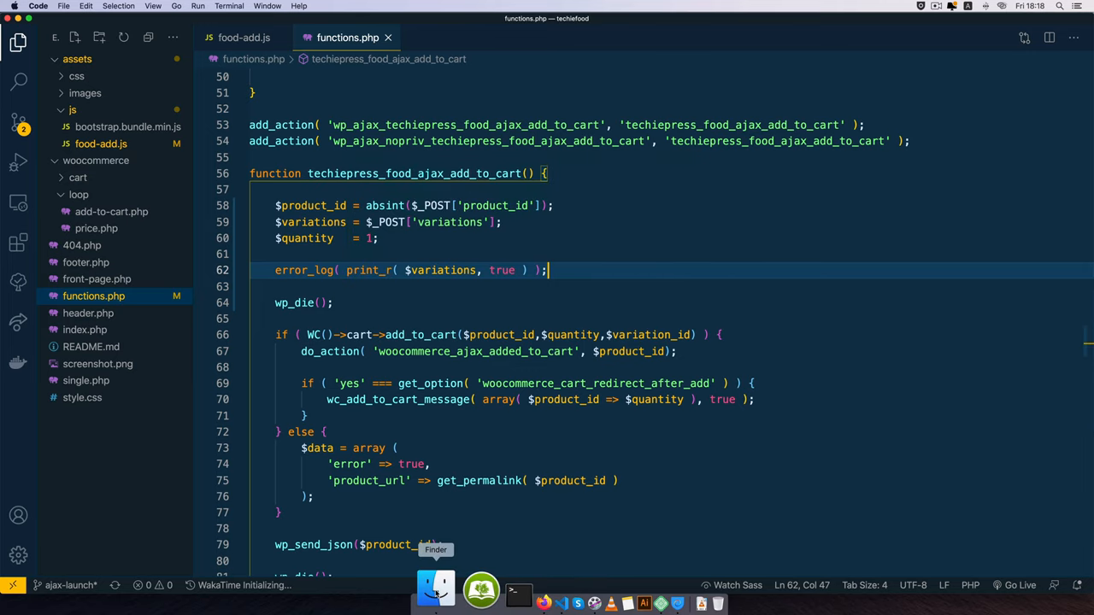
Open wp-config.php, define WP_DEBUG, WP_DEBUG_LOG and WP_DEBUG_DISPLAY as true, and close it.
left_click(436, 590)
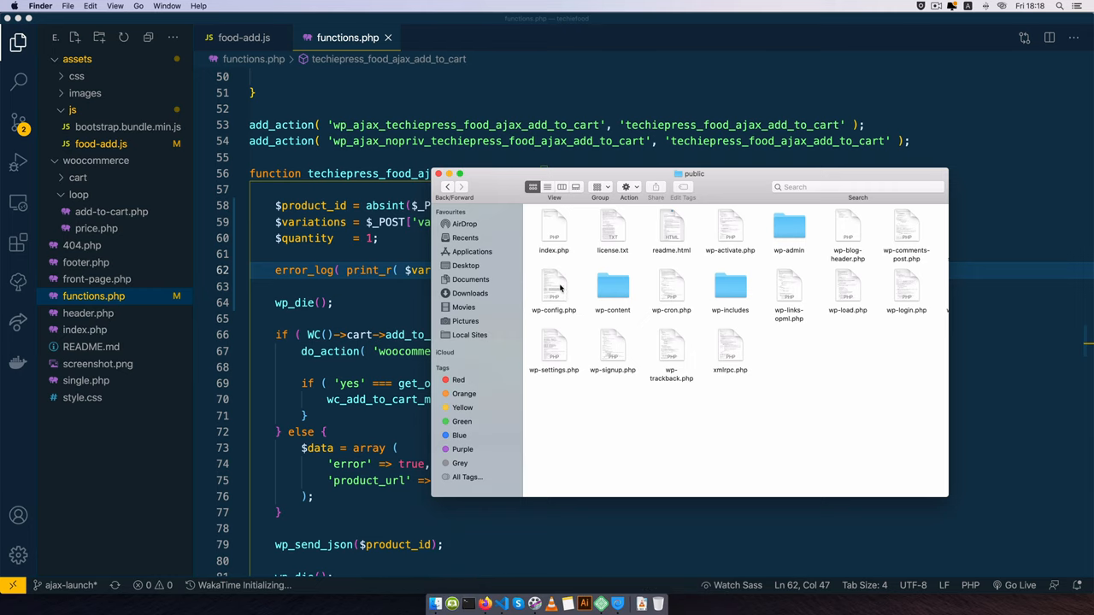
double_click(553, 288)
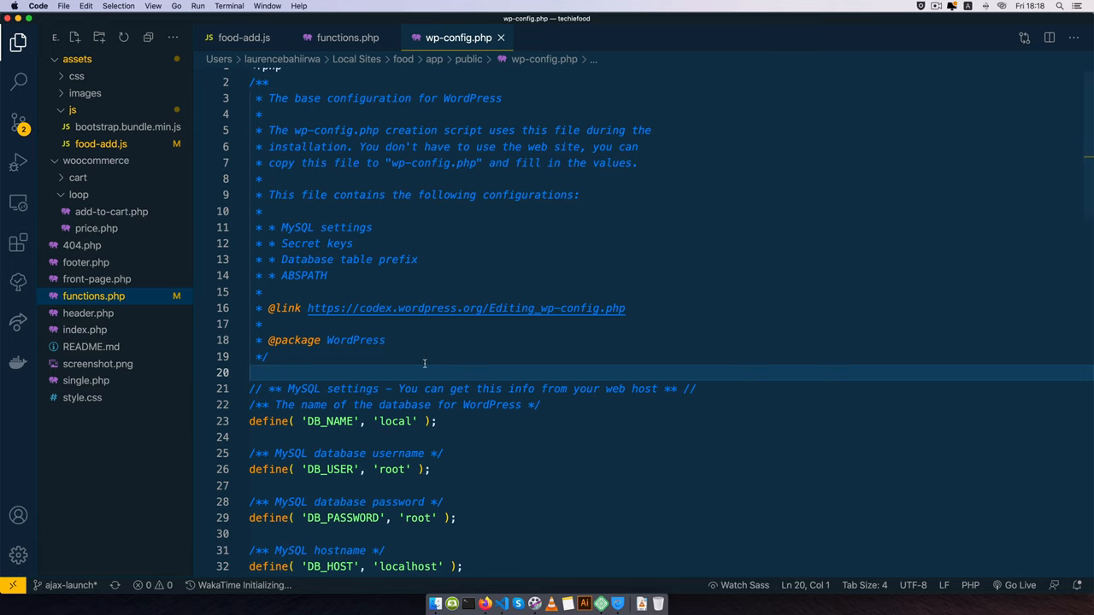
type("define();")
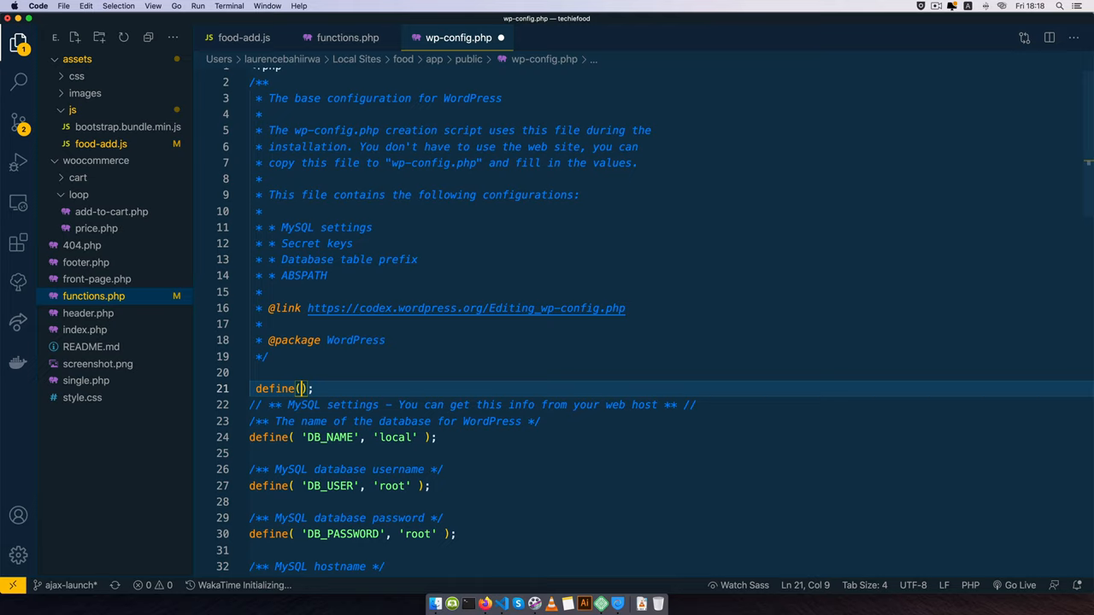
type("' '")
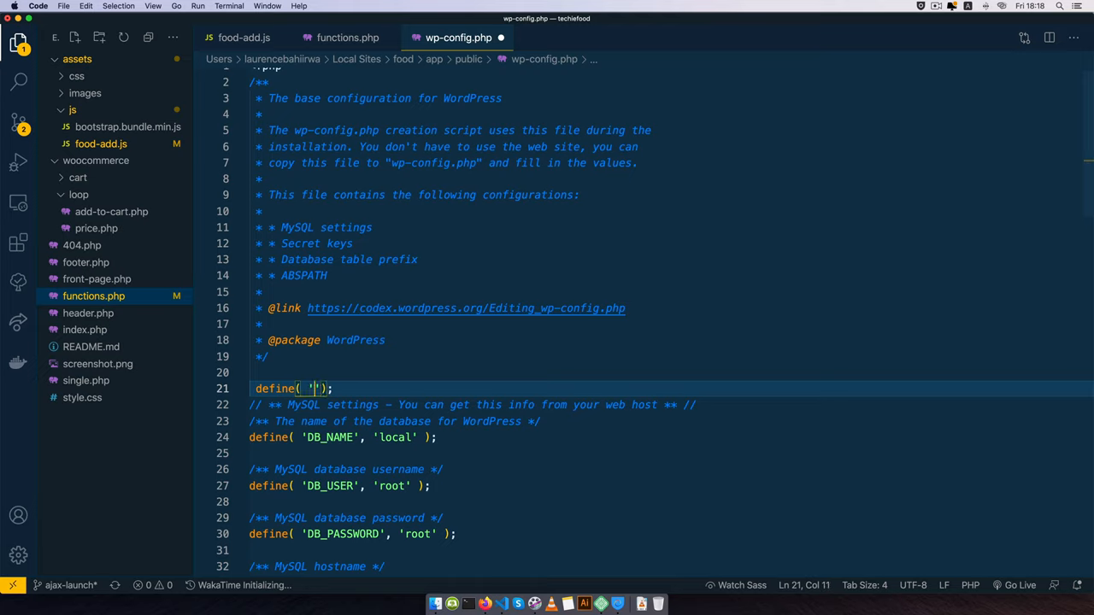
type("WP_DEBUG")
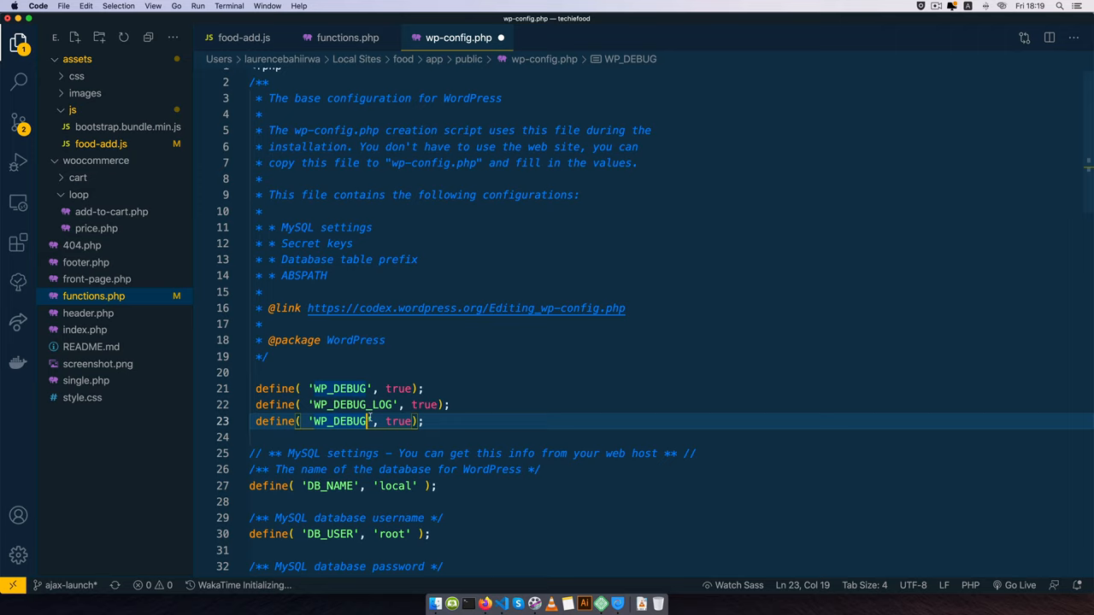
type("_DISPL")
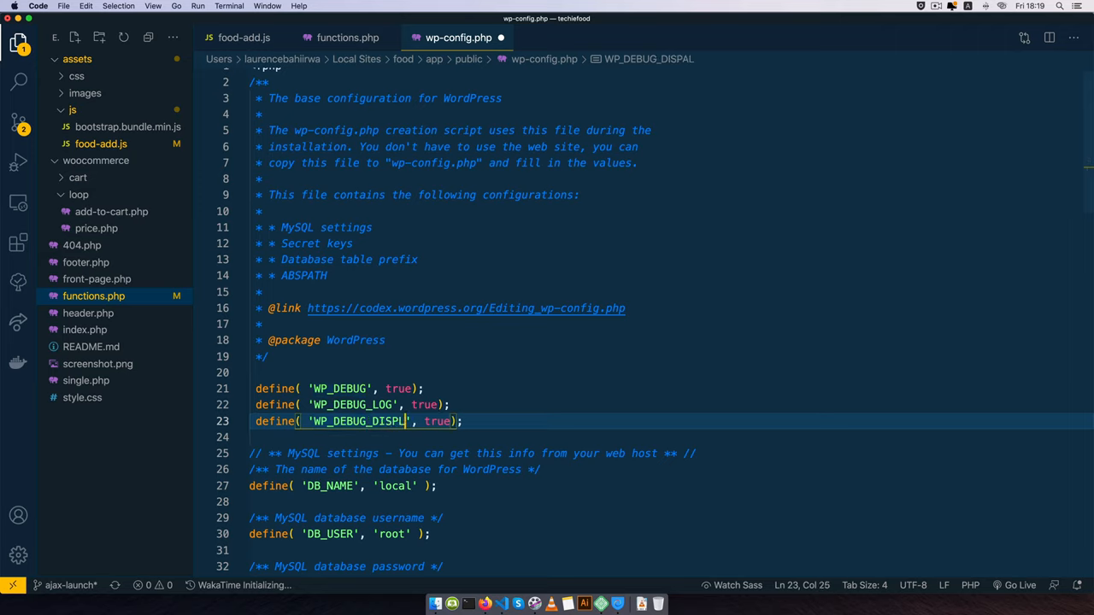
type("AY")
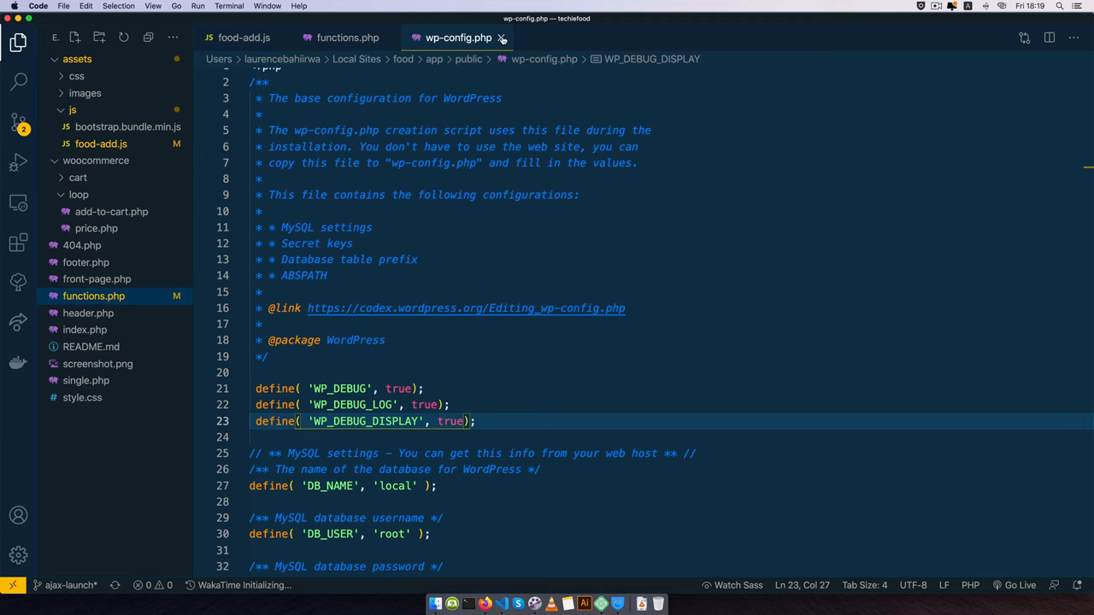
left_click(347, 36)
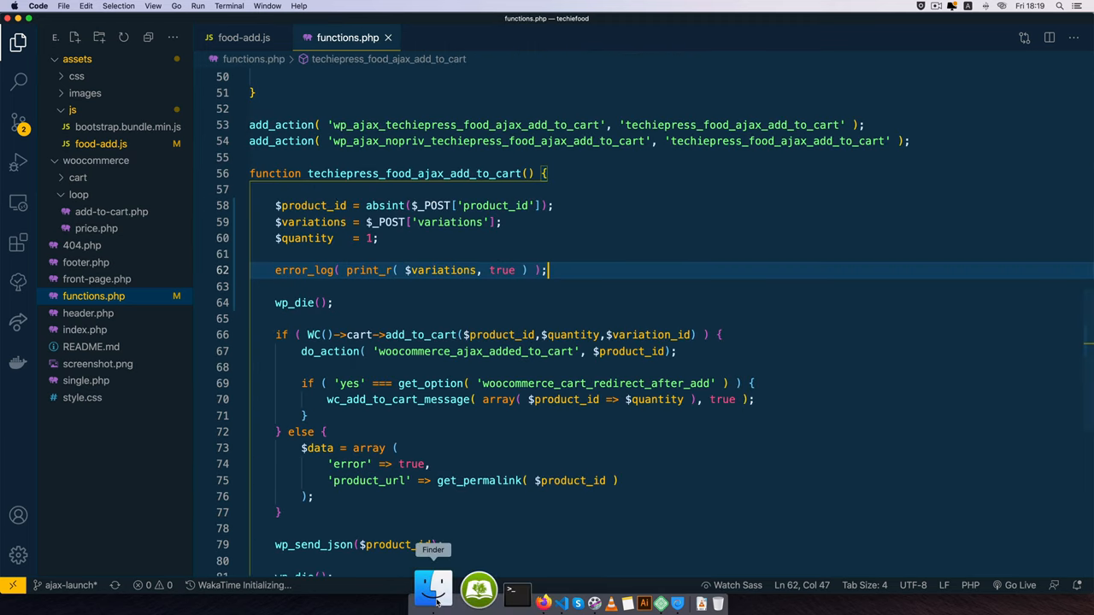
Locate debug.log in wp-content via Finder and open it in VS Code.
left_click(432, 589)
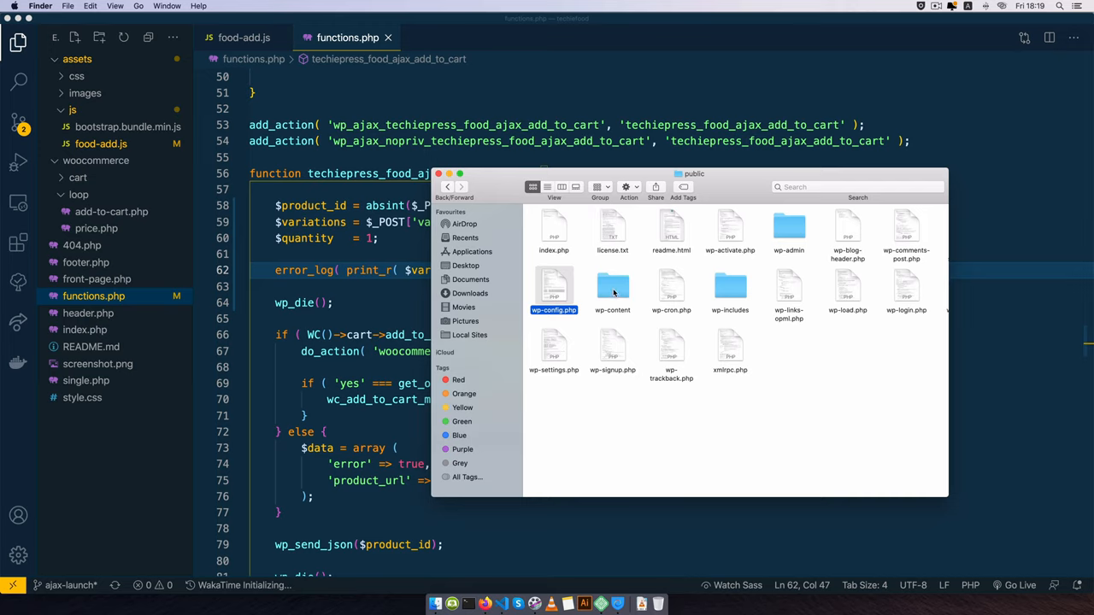
double_click(612, 288)
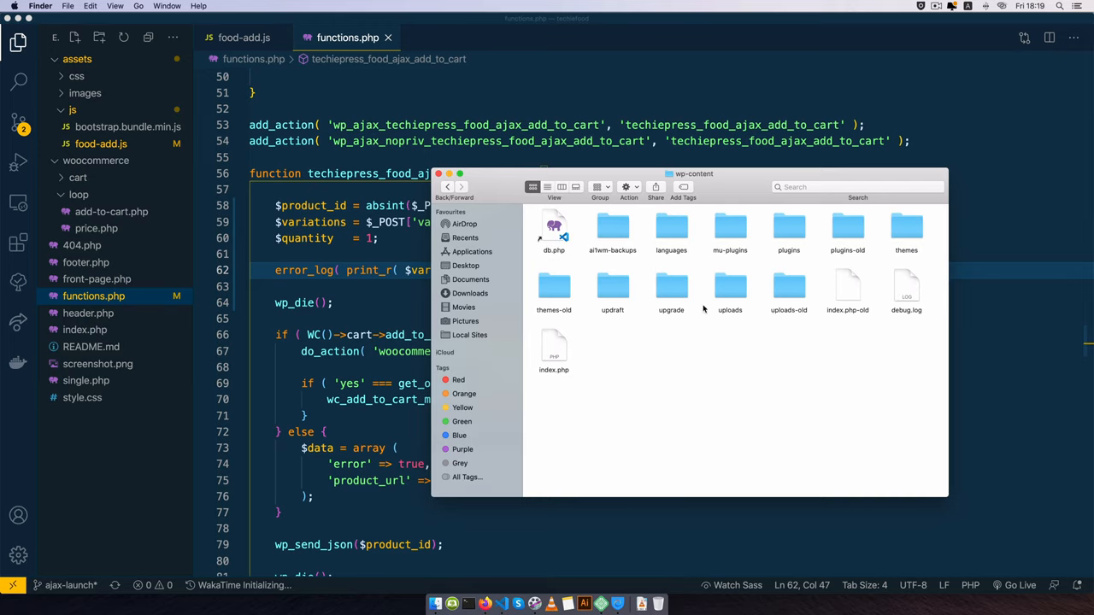
left_click(906, 286)
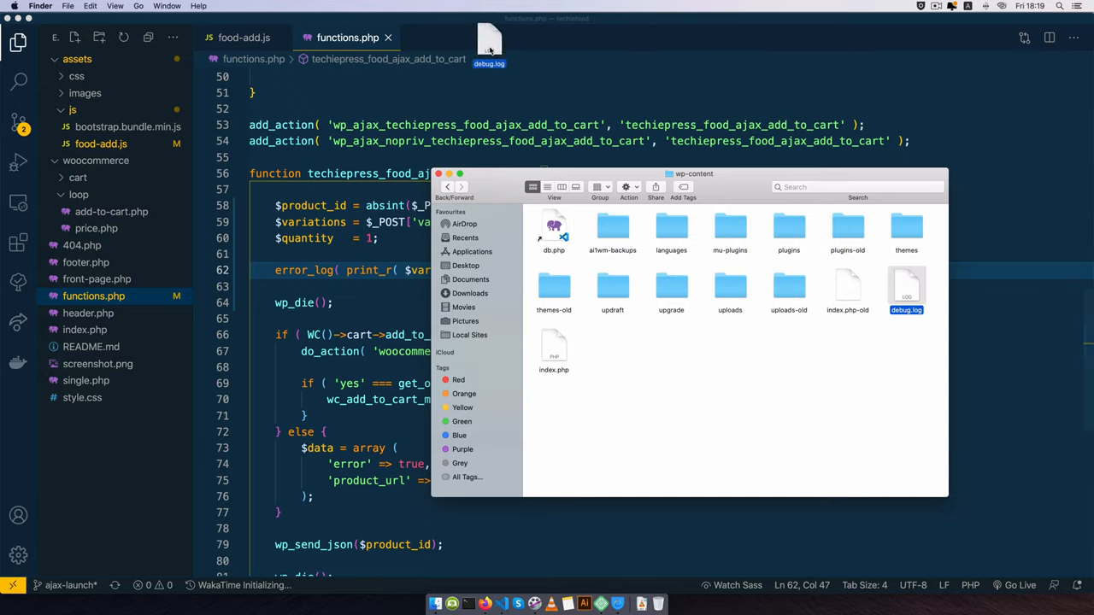
double_click(906, 291)
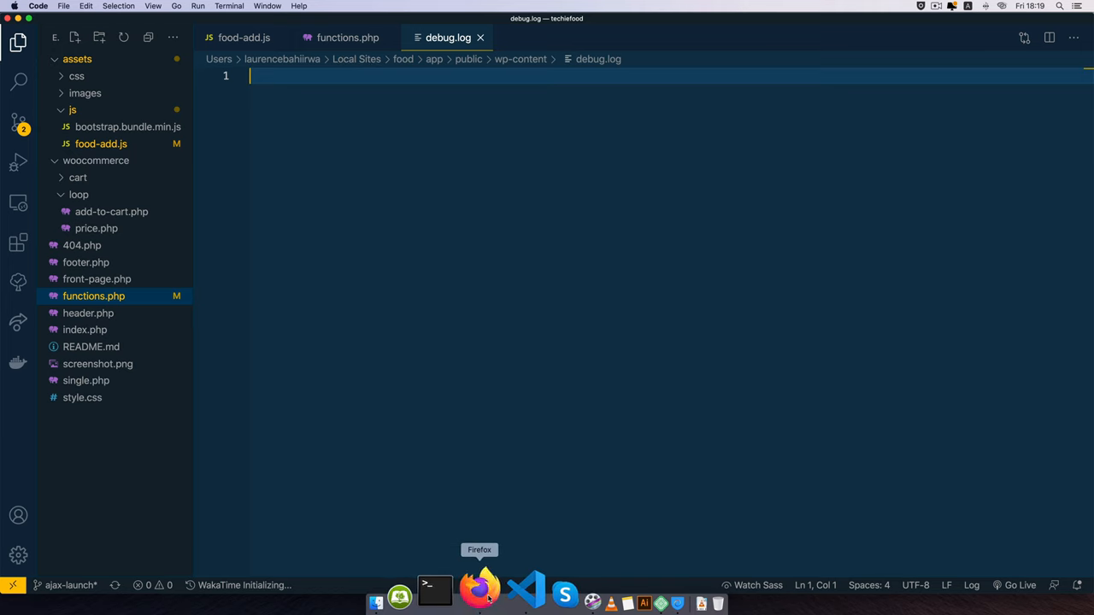
Back in Firefox, open Margaharita Pizza's variation picker under the Pizza tab.
left_click(478, 590)
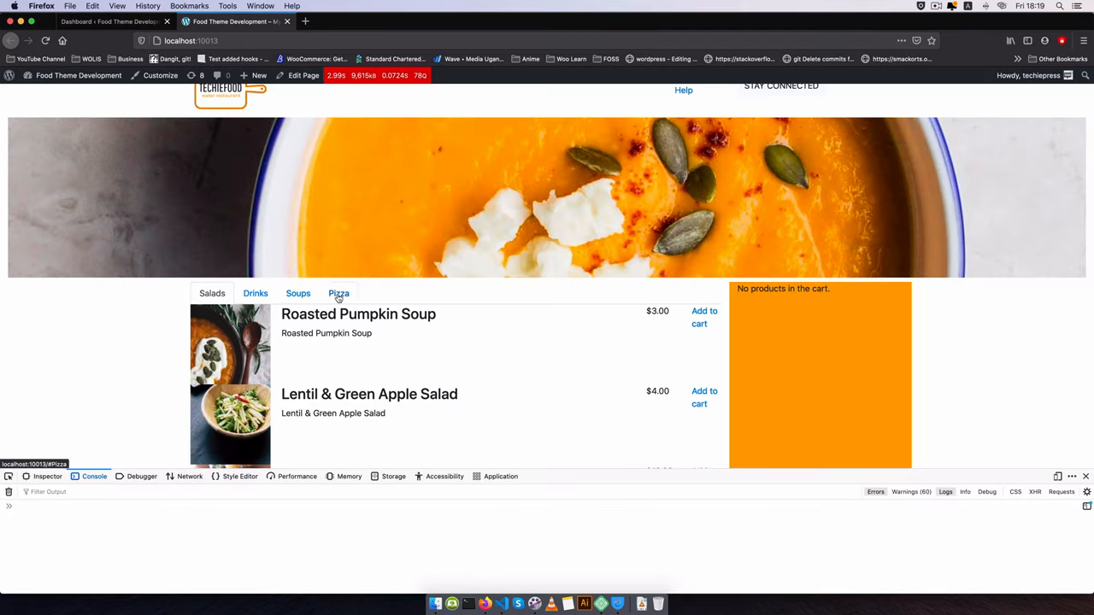
left_click(338, 293)
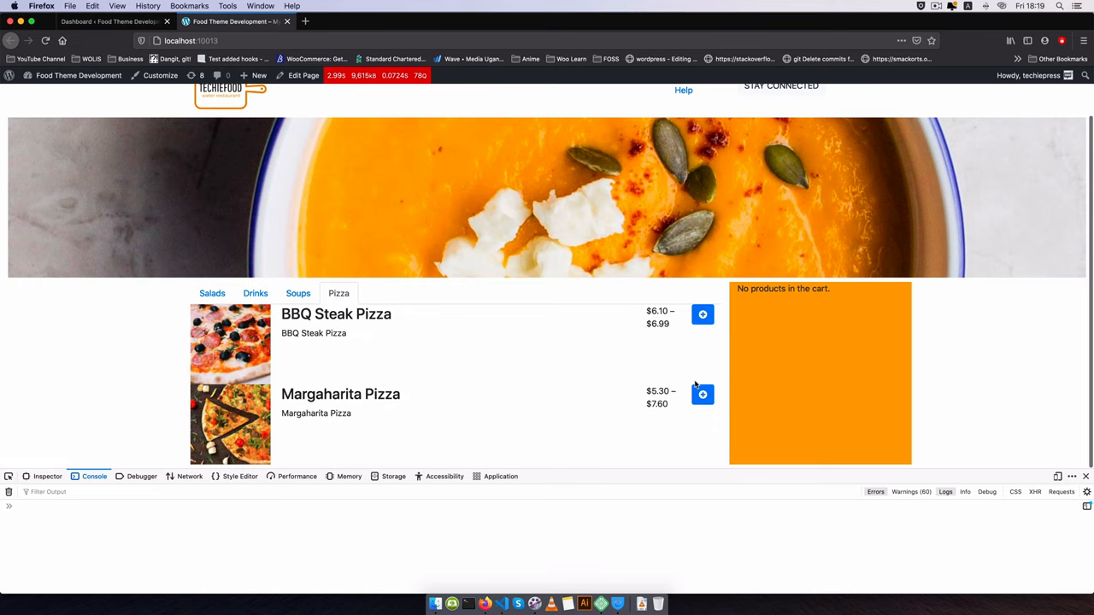
left_click(702, 394)
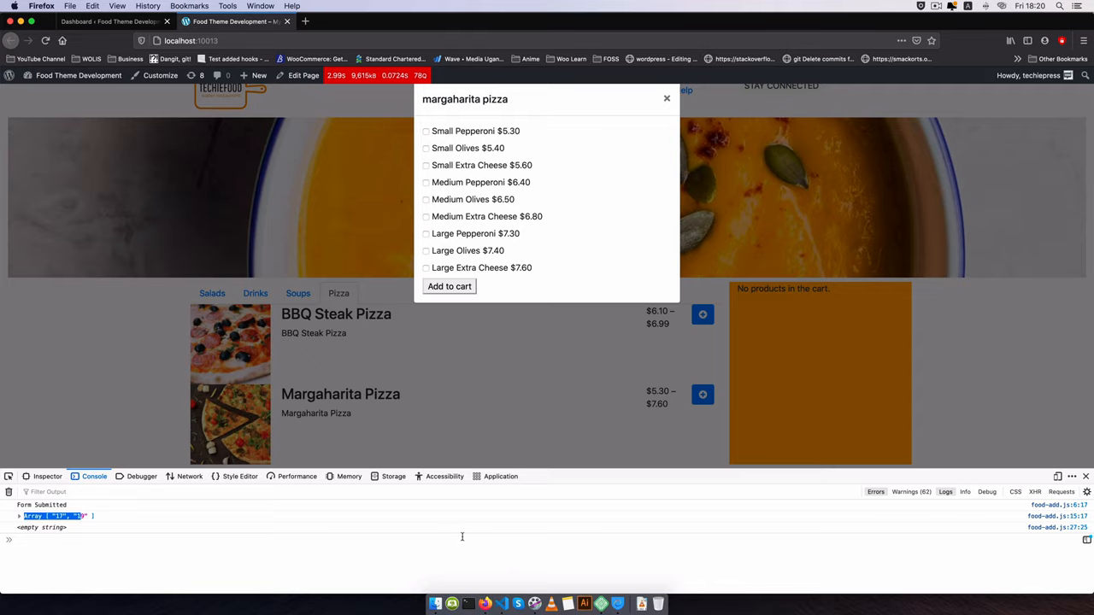
mouse_move(496, 594)
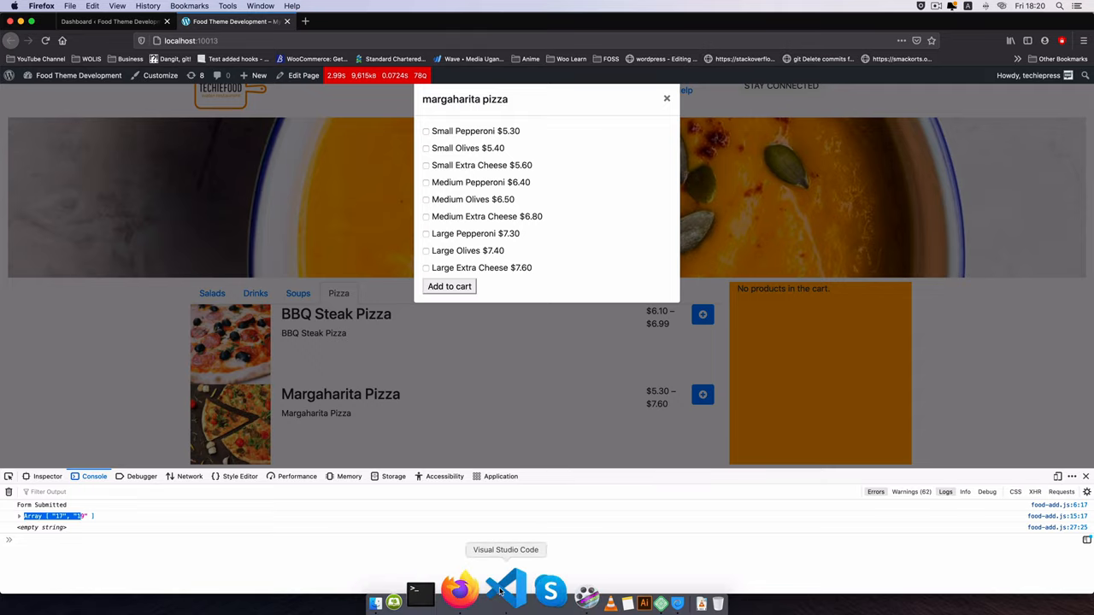
Check the logged variation ids 17 and 19 in debug.log, then reopen functions.php.
left_click(508, 590)
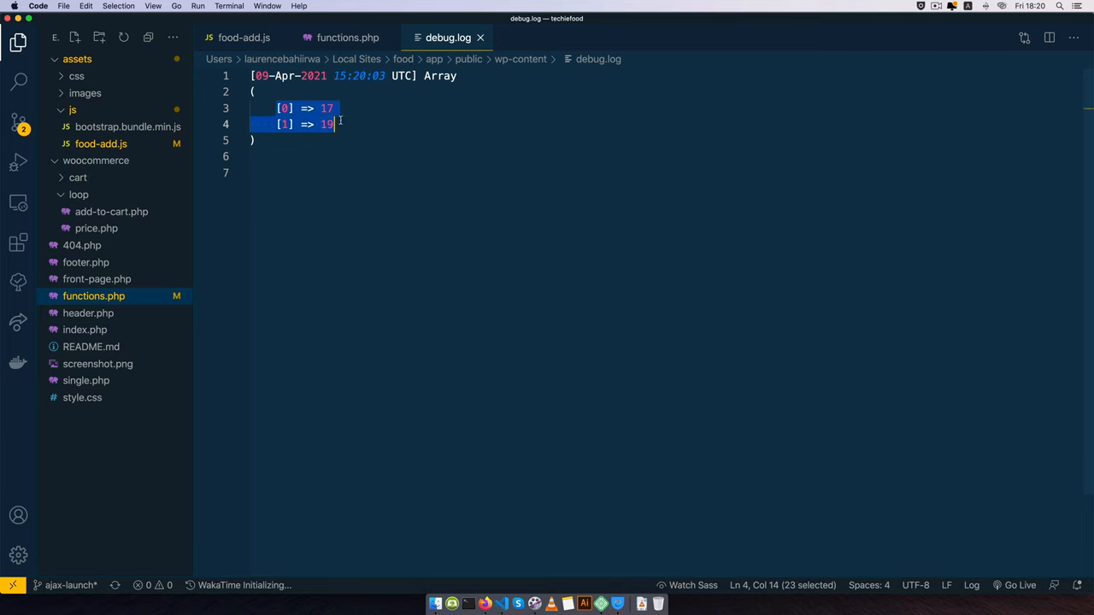
left_click(336, 108)
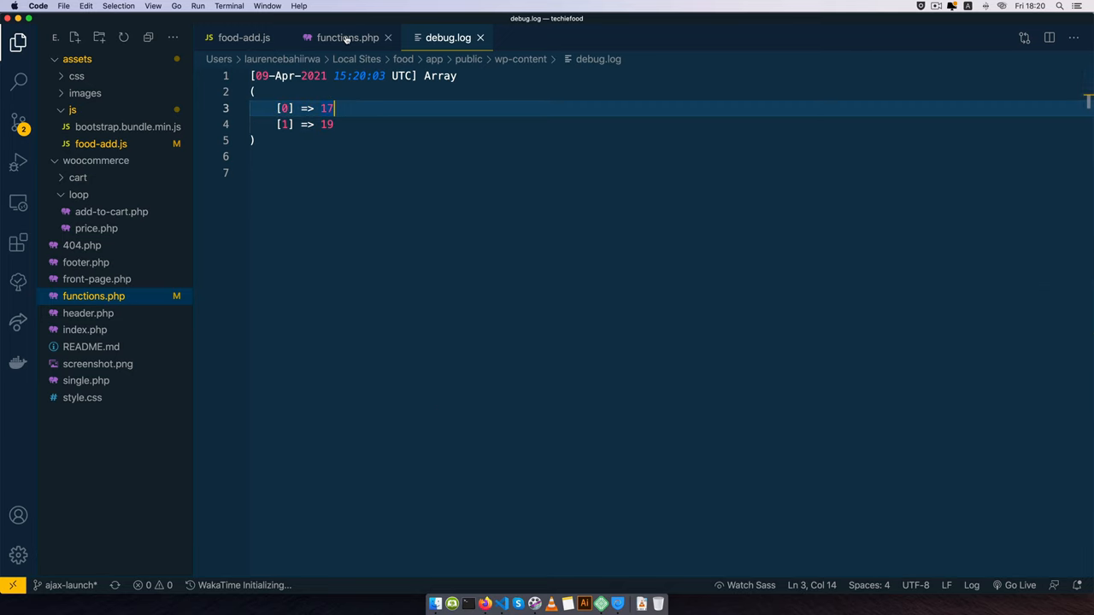
left_click(347, 36)
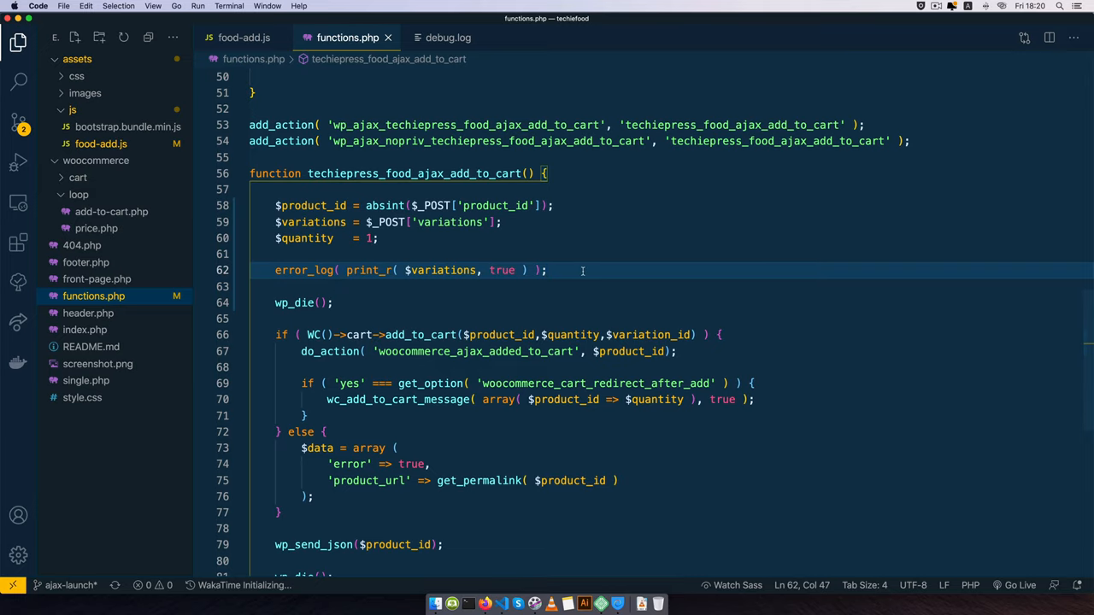
Comment out error_log, loop add_to_cart over $variations as $variation_id, and clear debug.log.
key("Cmd+/")
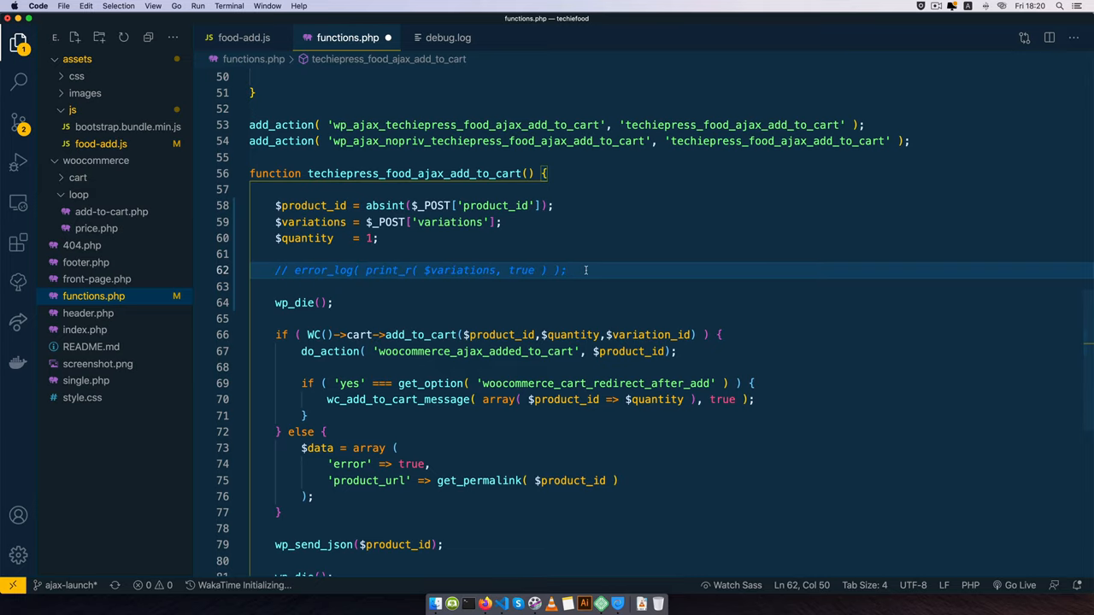
type("fora")
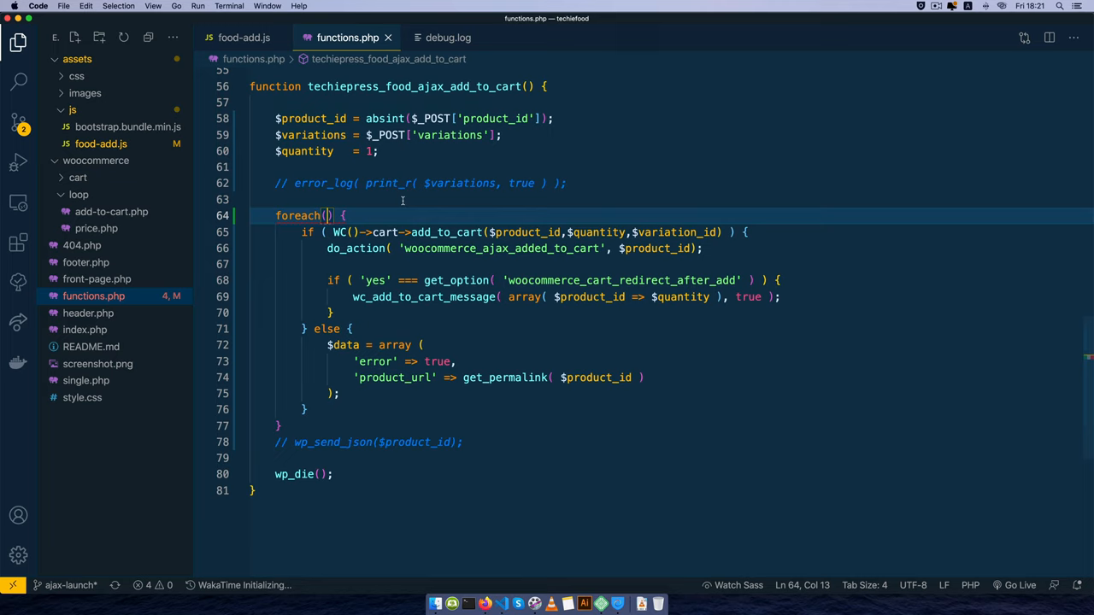
type("$variations as")
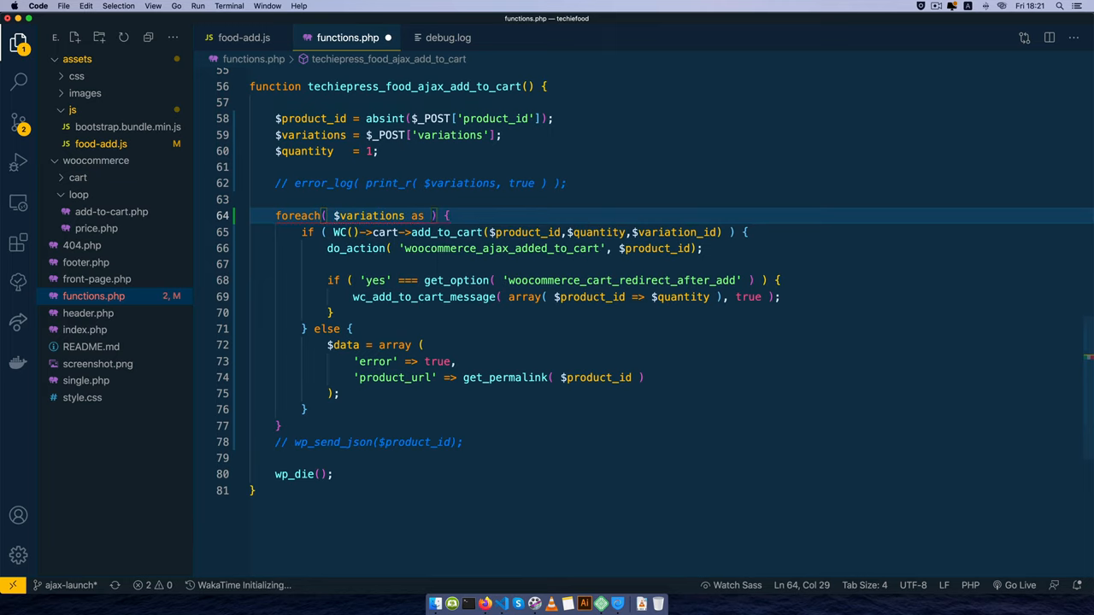
type("$variation_id")
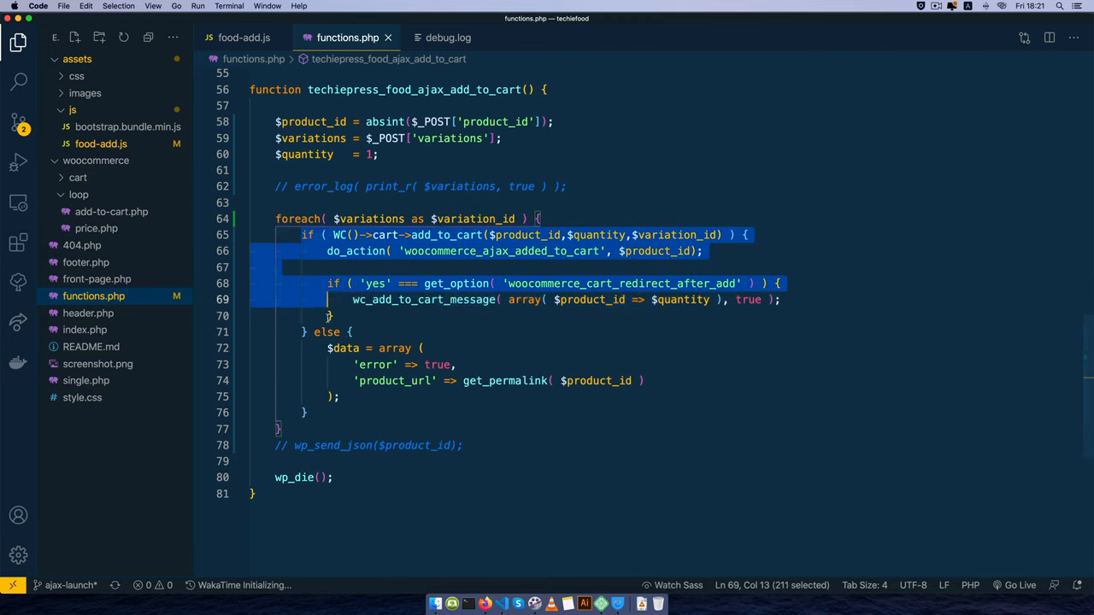
left_click(290, 268)
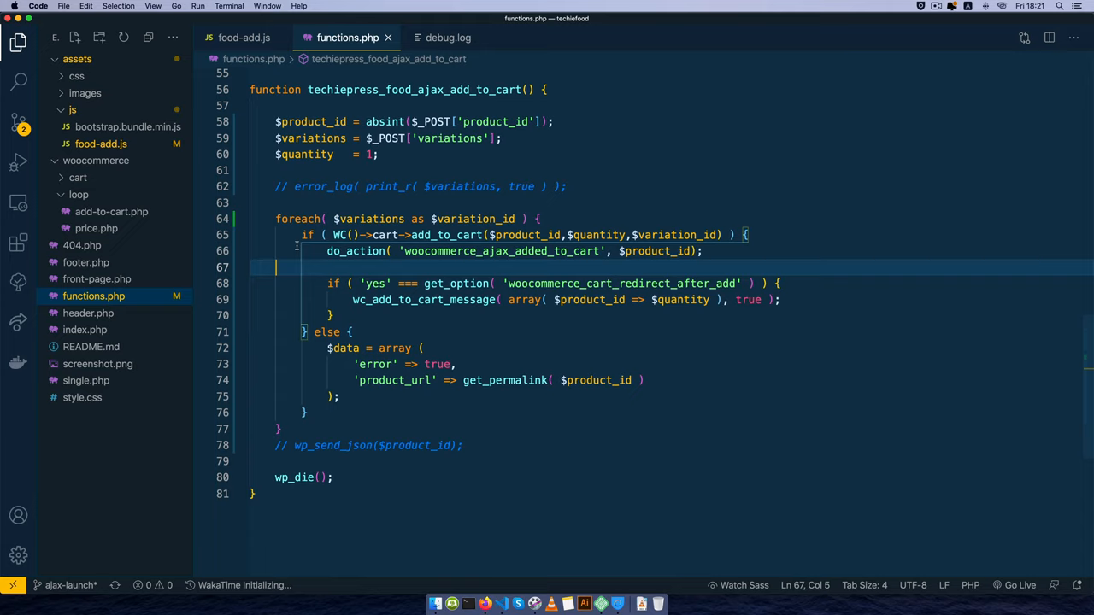
mouse_move(520, 346)
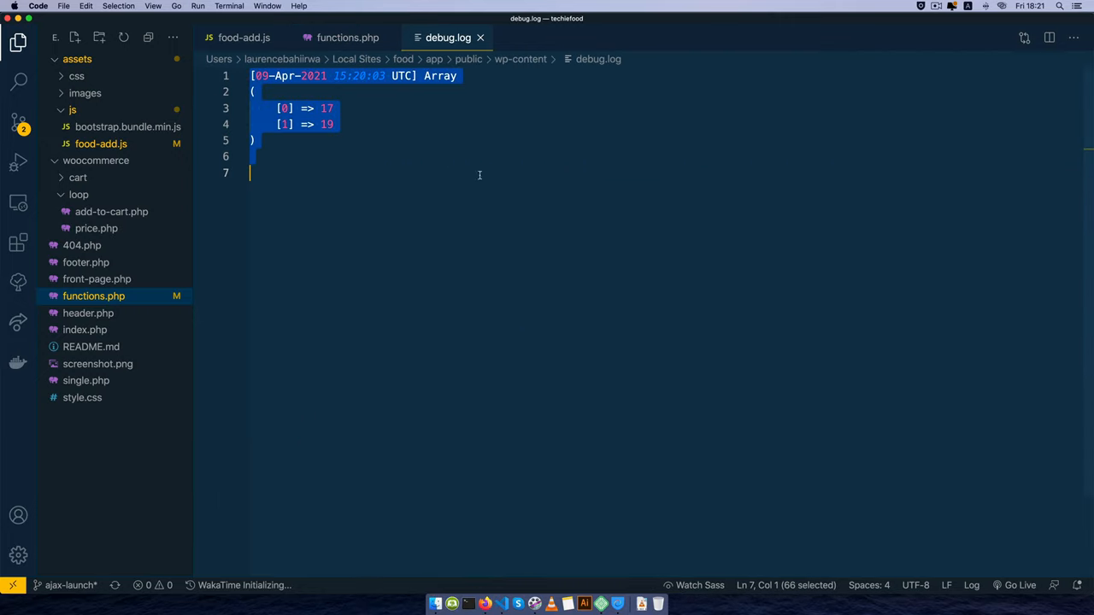
key("Delete")
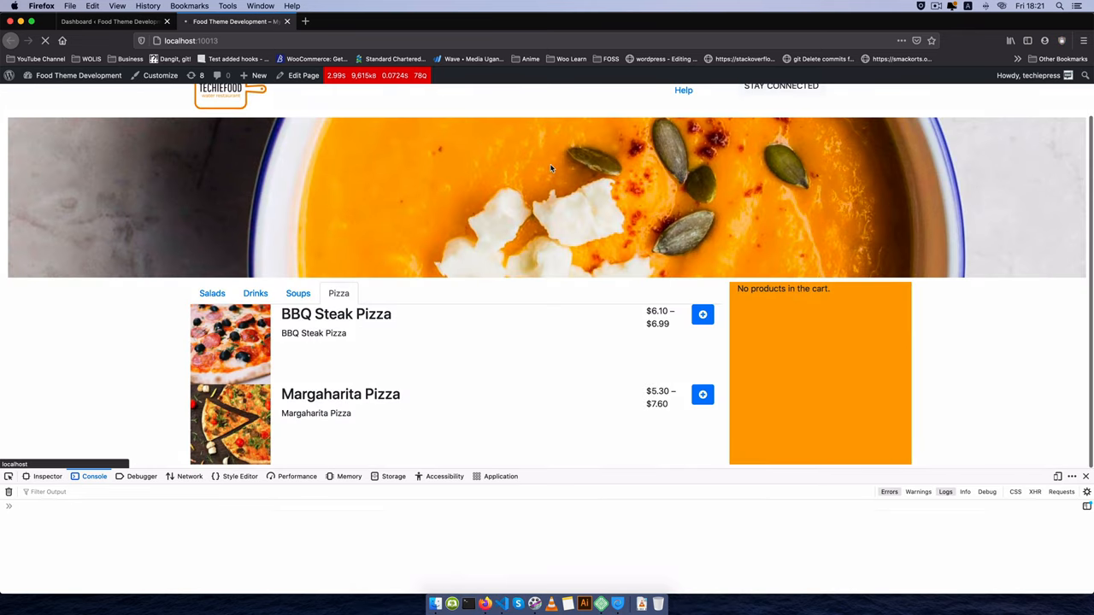
Reload, show Pizza, and add BBQ Steak Pizza Small Olives plus Large Extra Cheese.
left_click(212, 293)
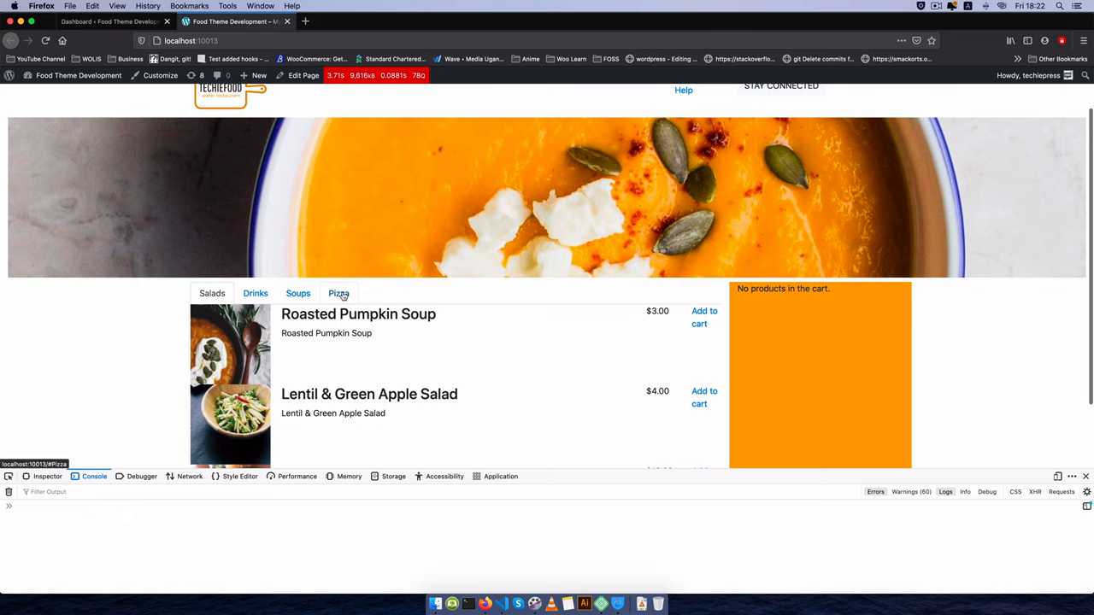
left_click(338, 293)
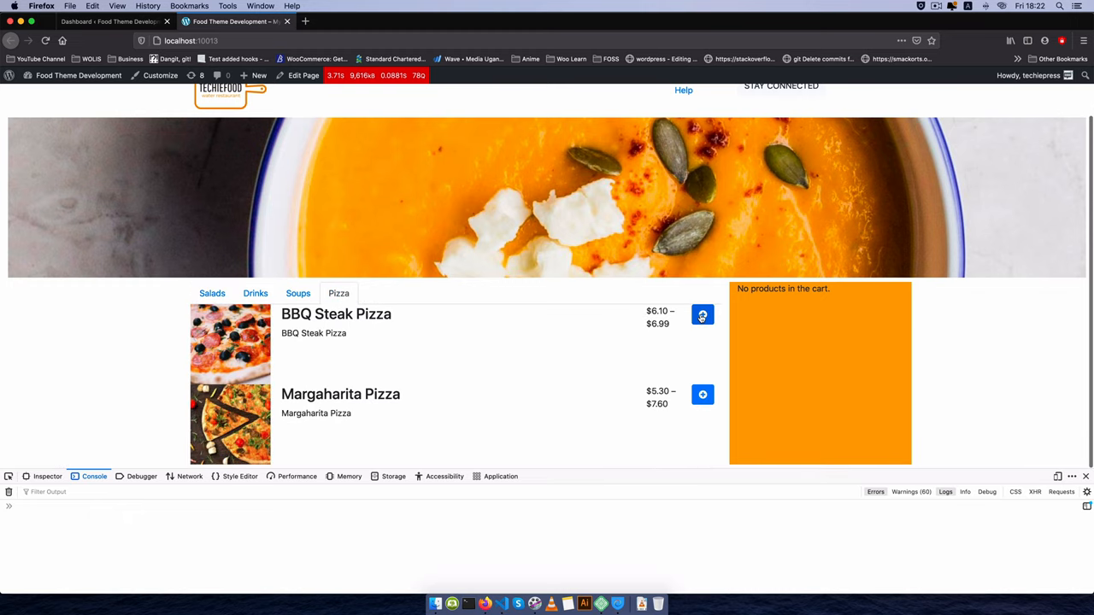
left_click(702, 315)
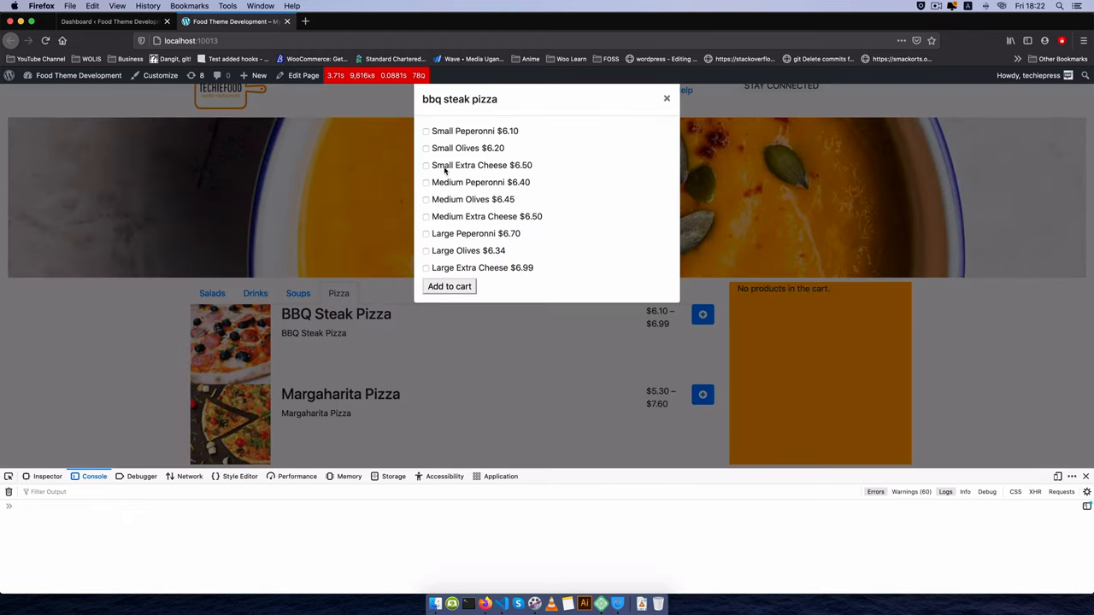
left_click(426, 147)
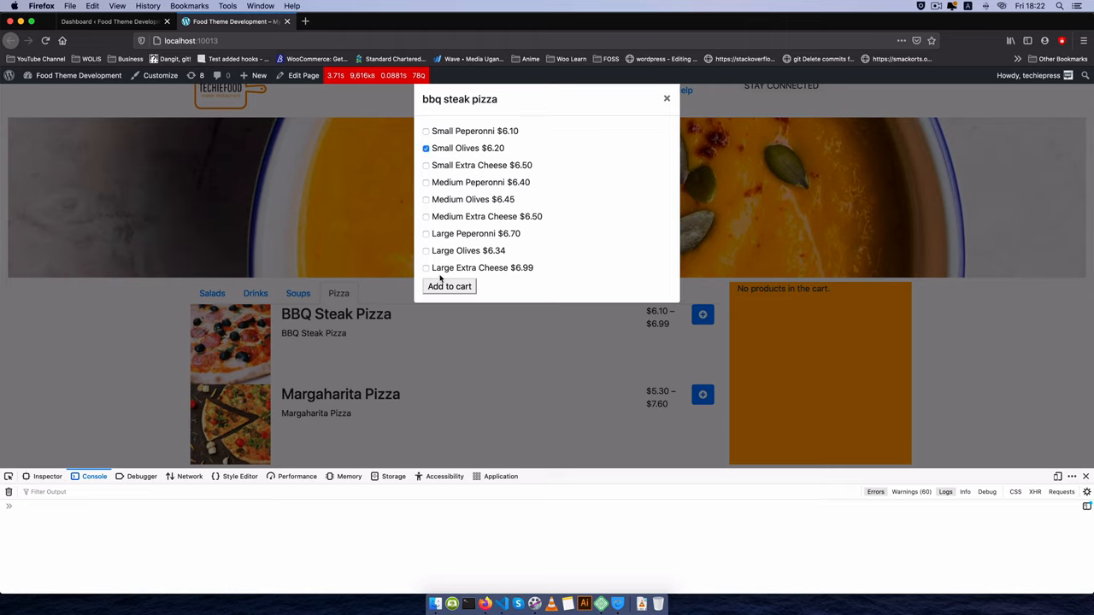
left_click(426, 267)
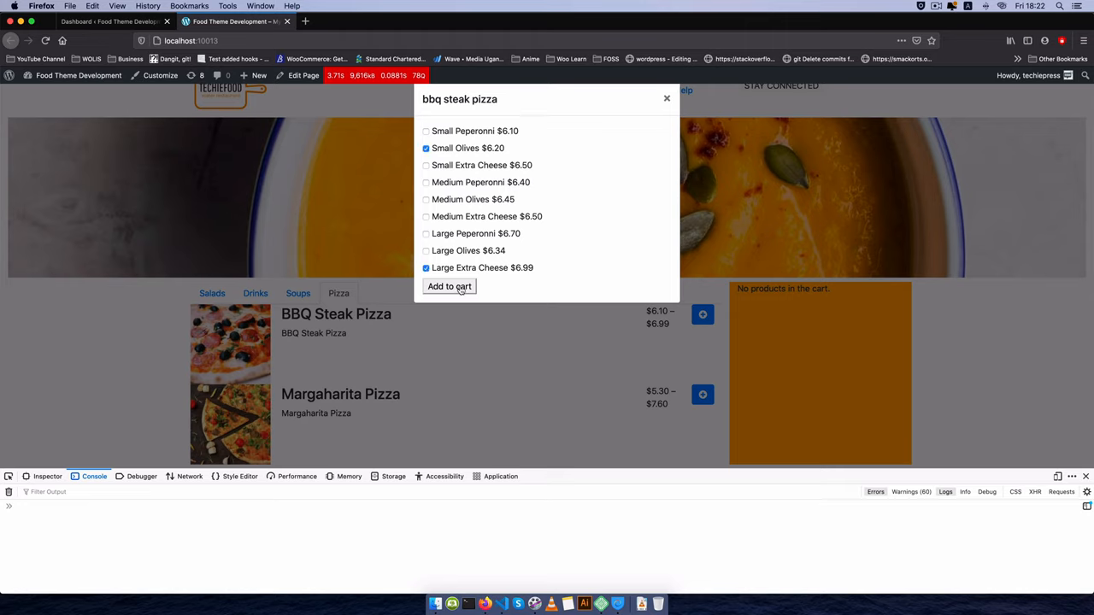
left_click(448, 287)
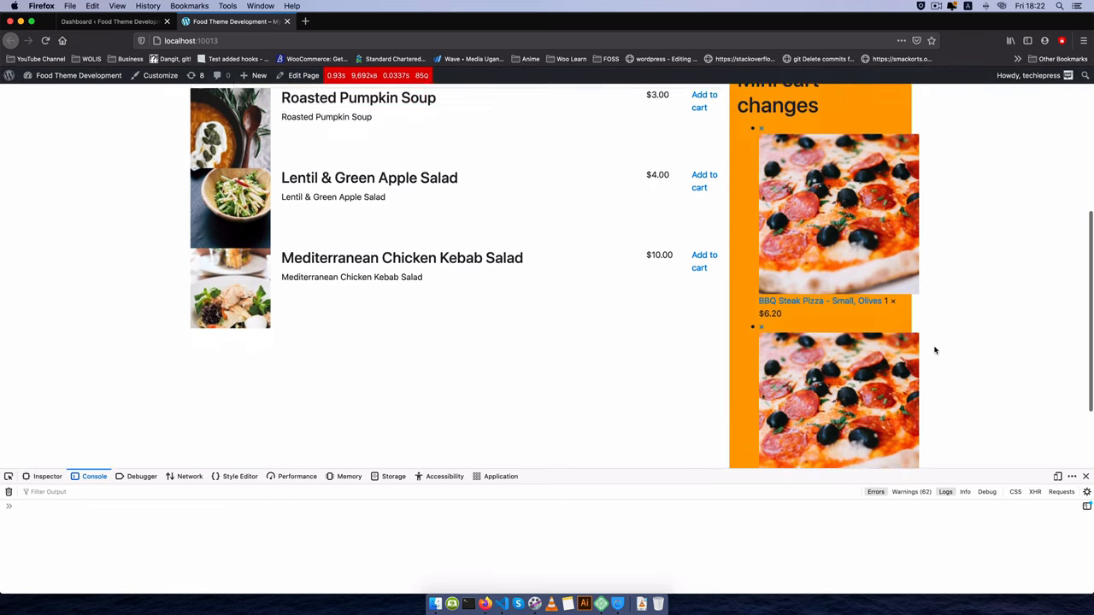
Scroll to the mini cart to verify both BBQ Steak Pizza items and $13.19 subtotal.
scroll("down", 3)
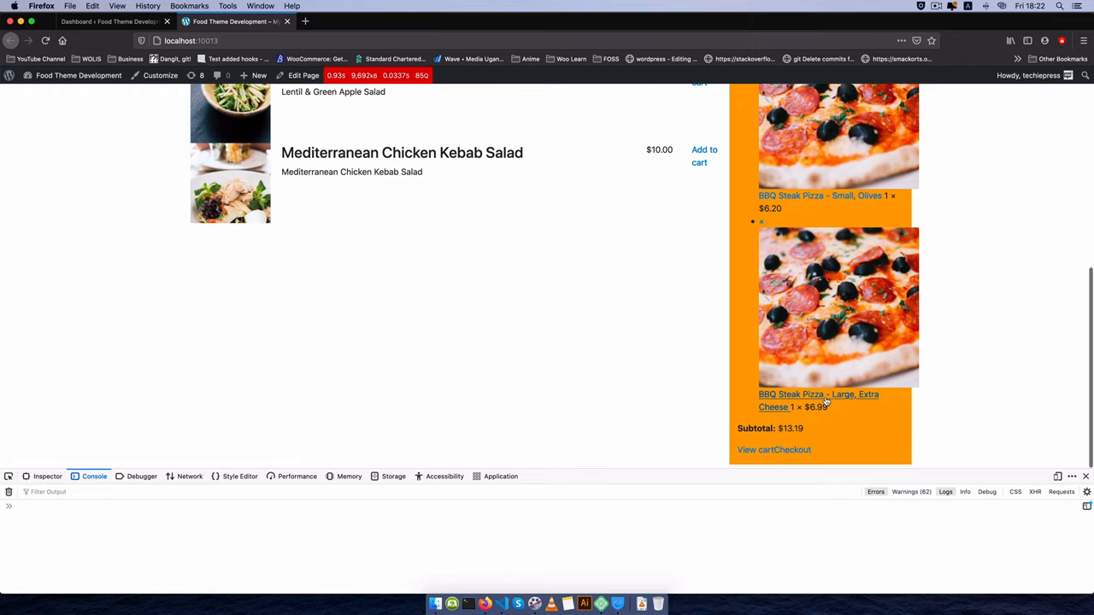
mouse_move(419, 383)
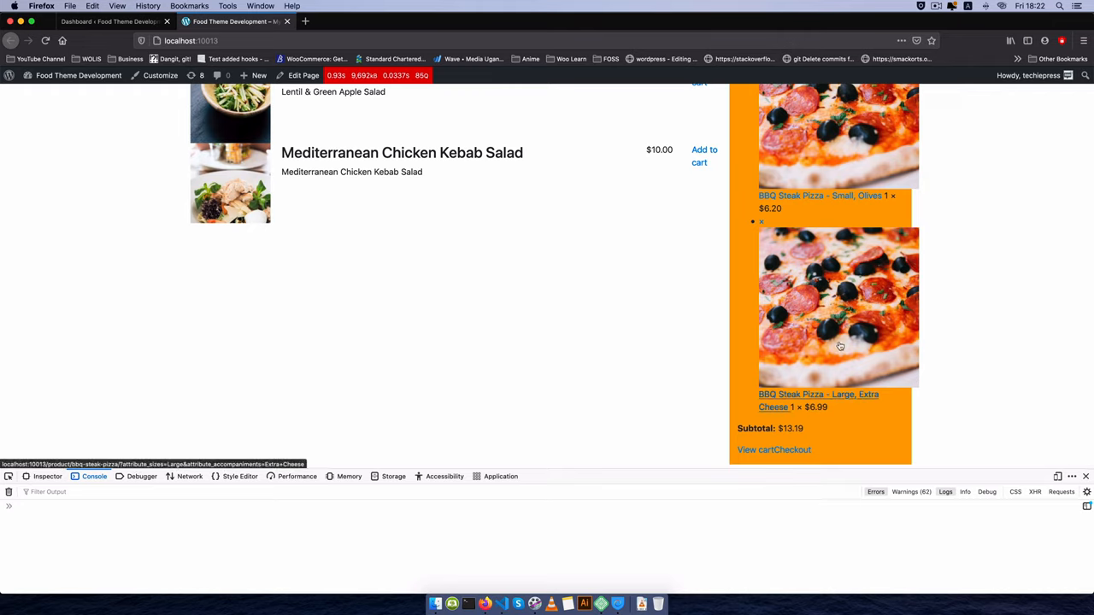
mouse_move(509, 486)
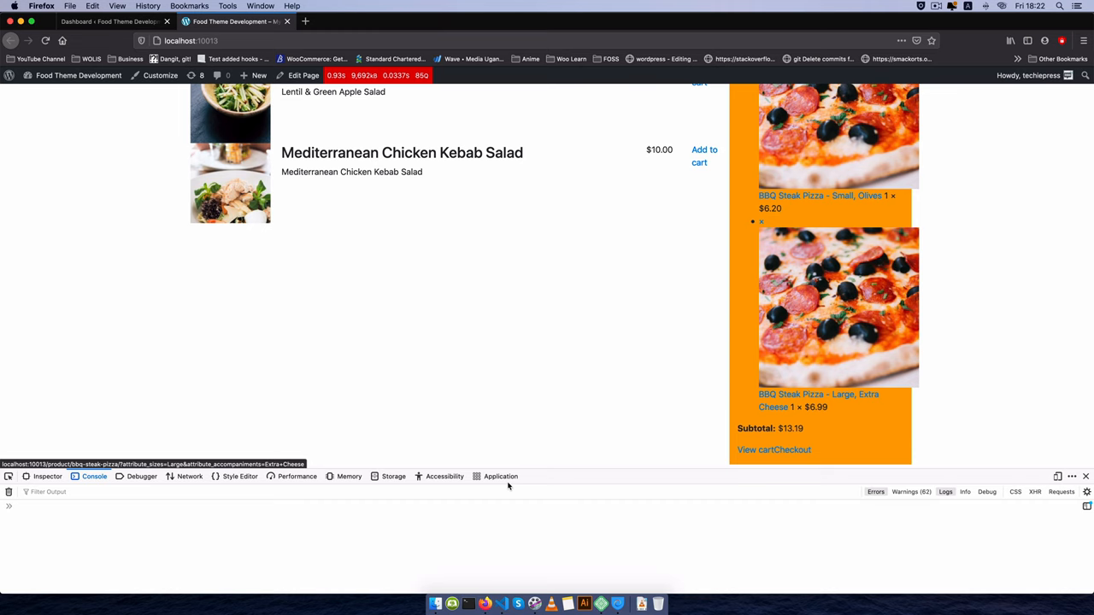
mouse_move(505, 589)
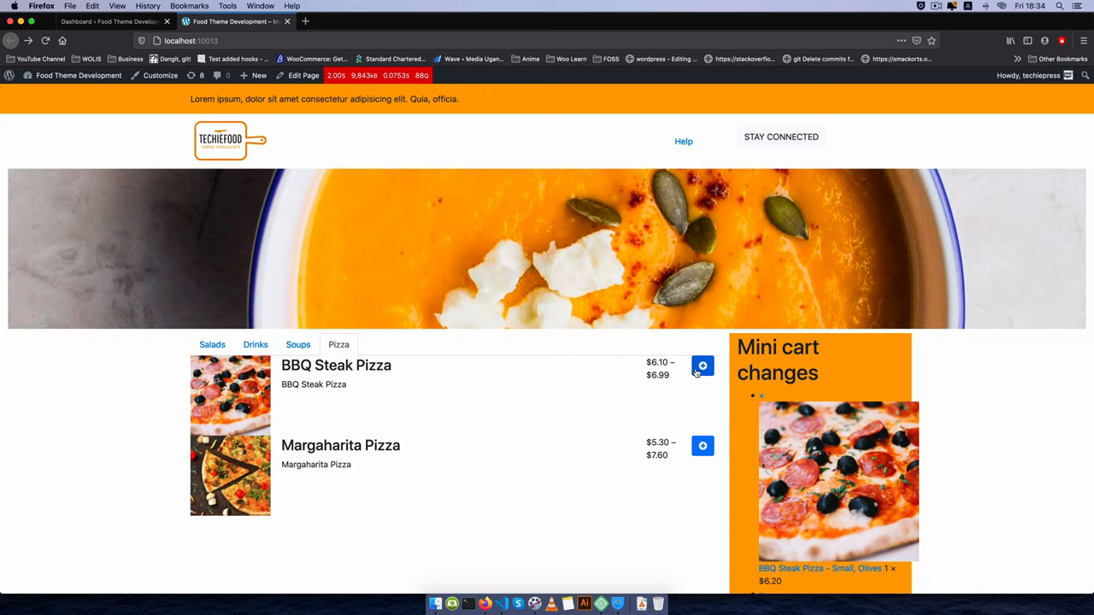
Reopen and dismiss the BBQ Steak Pizza options modal, then return to VS Code.
left_click(702, 366)
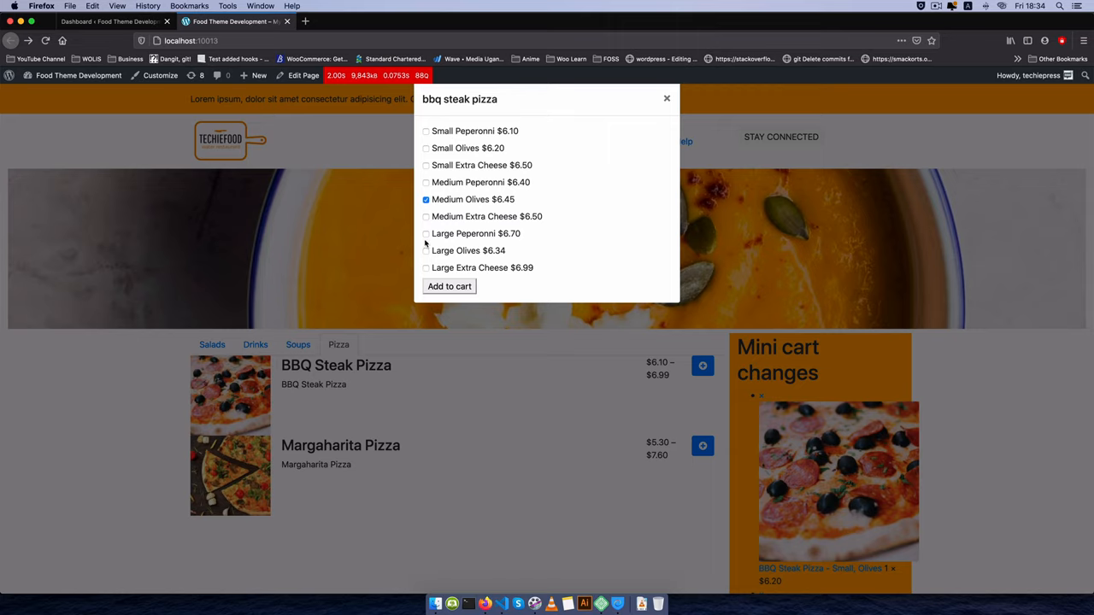
left_click(426, 199)
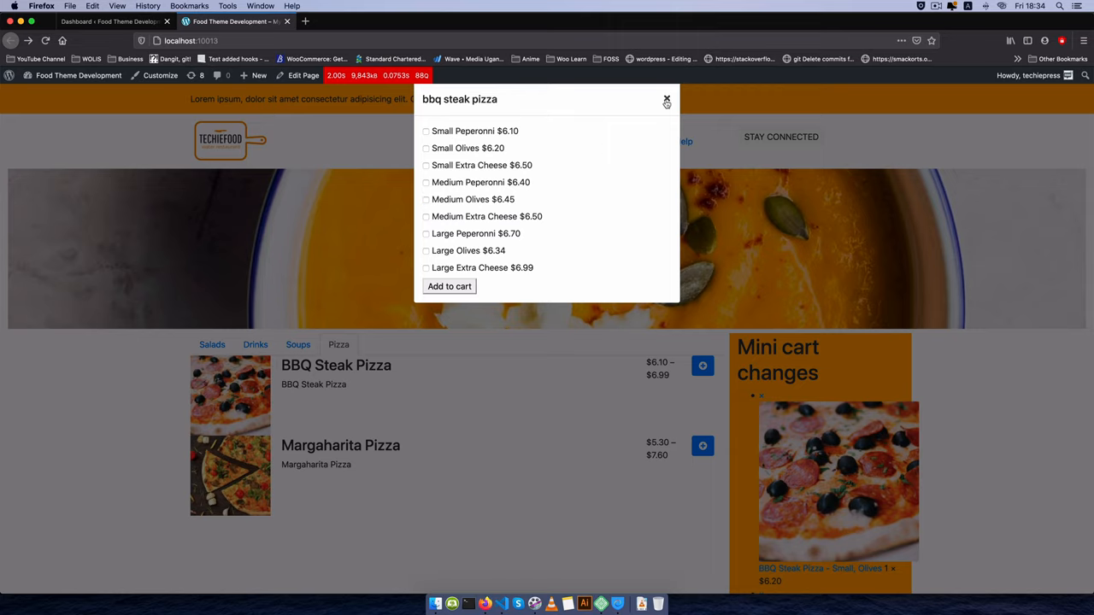
mouse_move(838, 423)
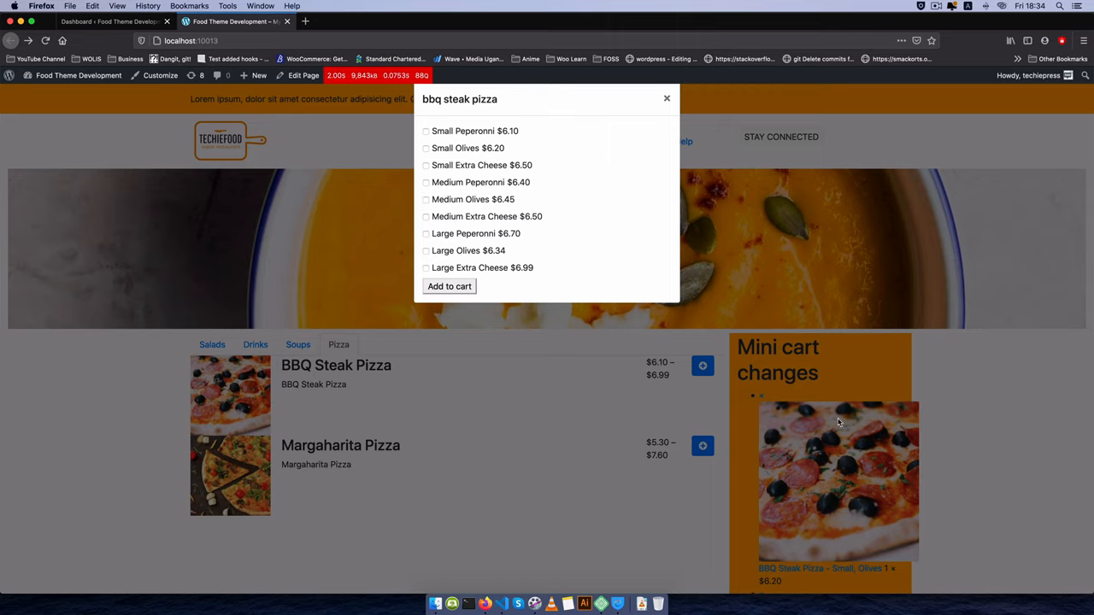
mouse_move(778, 383)
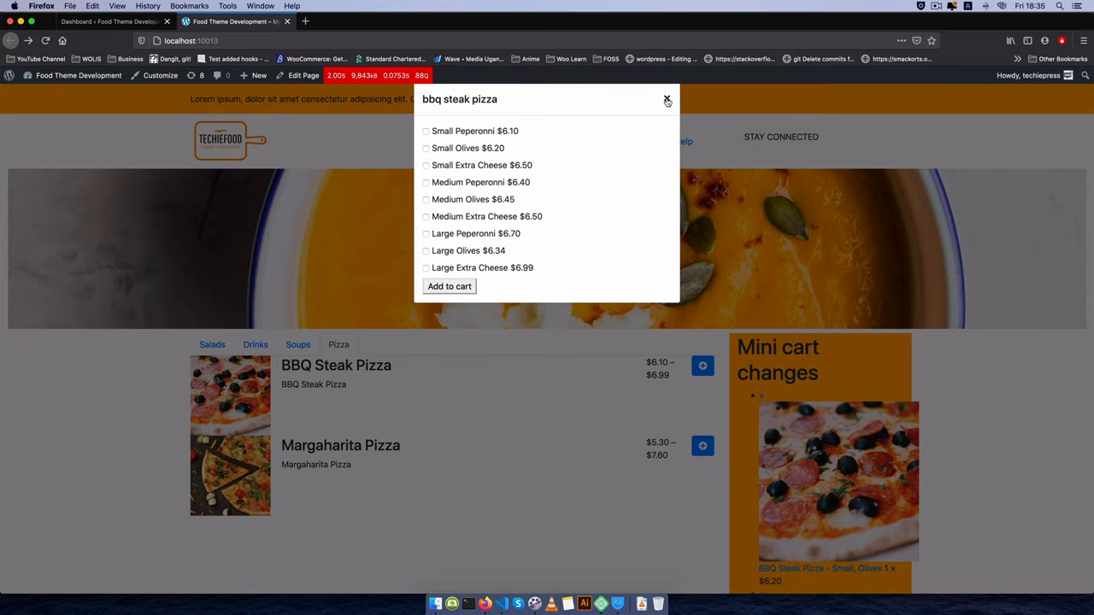
left_click(668, 100)
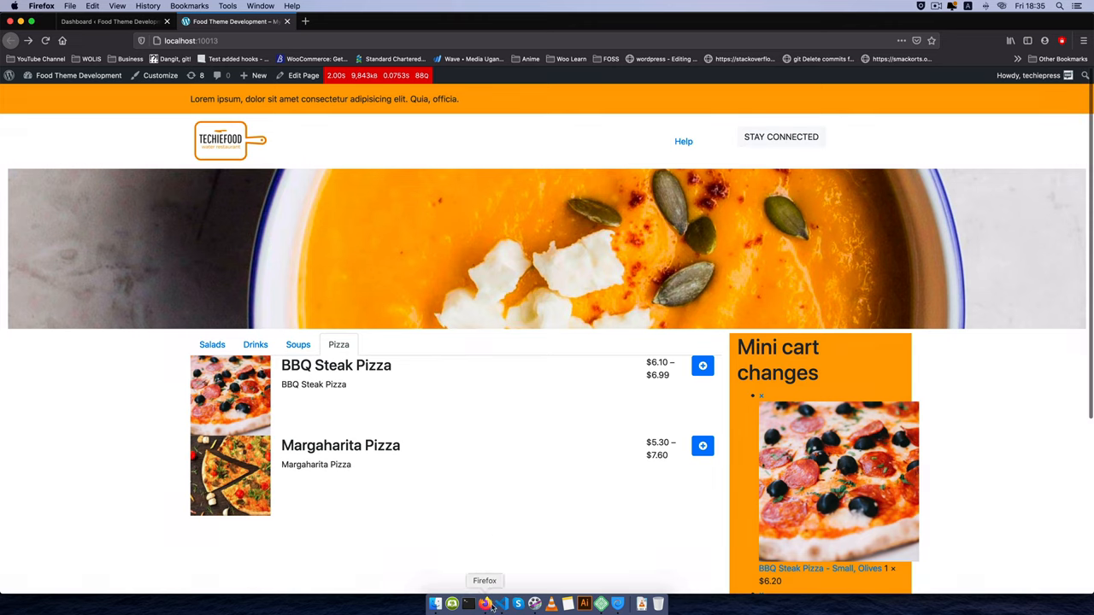
left_click(466, 604)
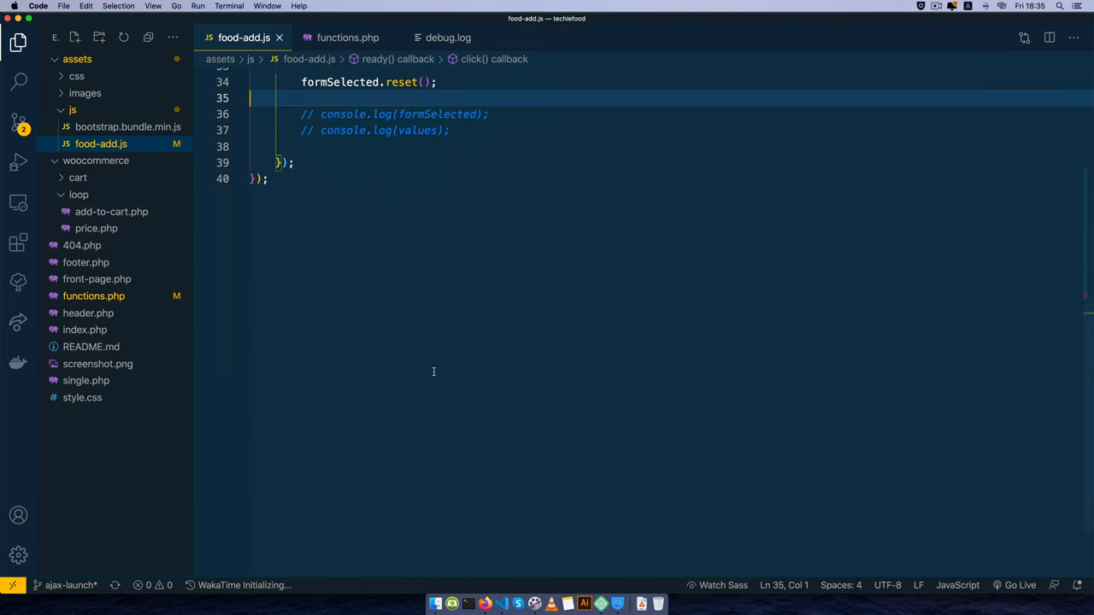
Insert window.location.reload(); after console.log(res) in the $.ajax success callback.
scroll("down", 3)
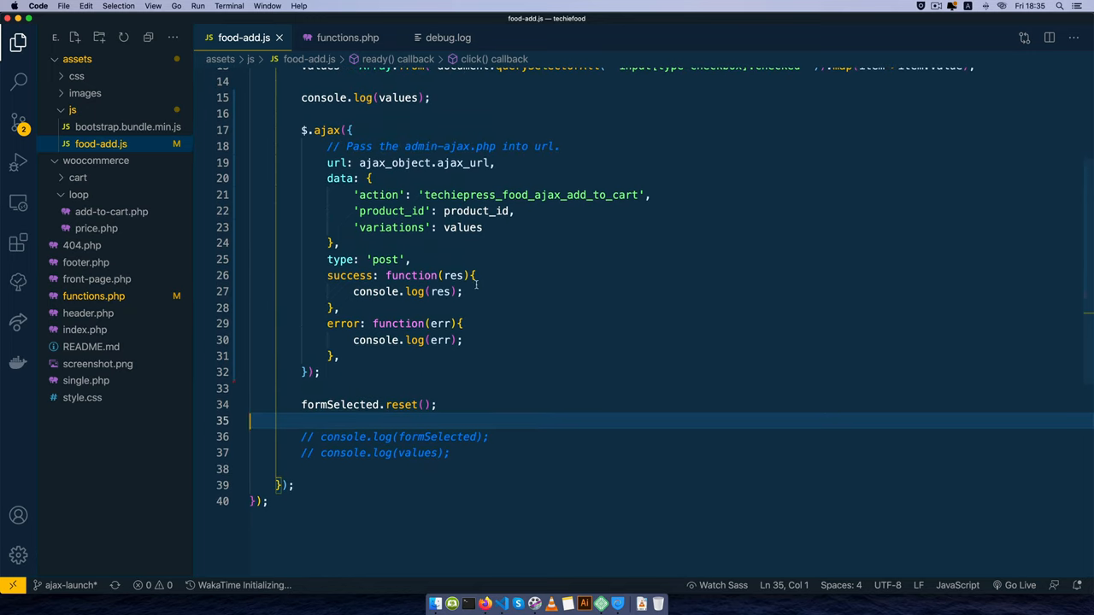
type("window.location")
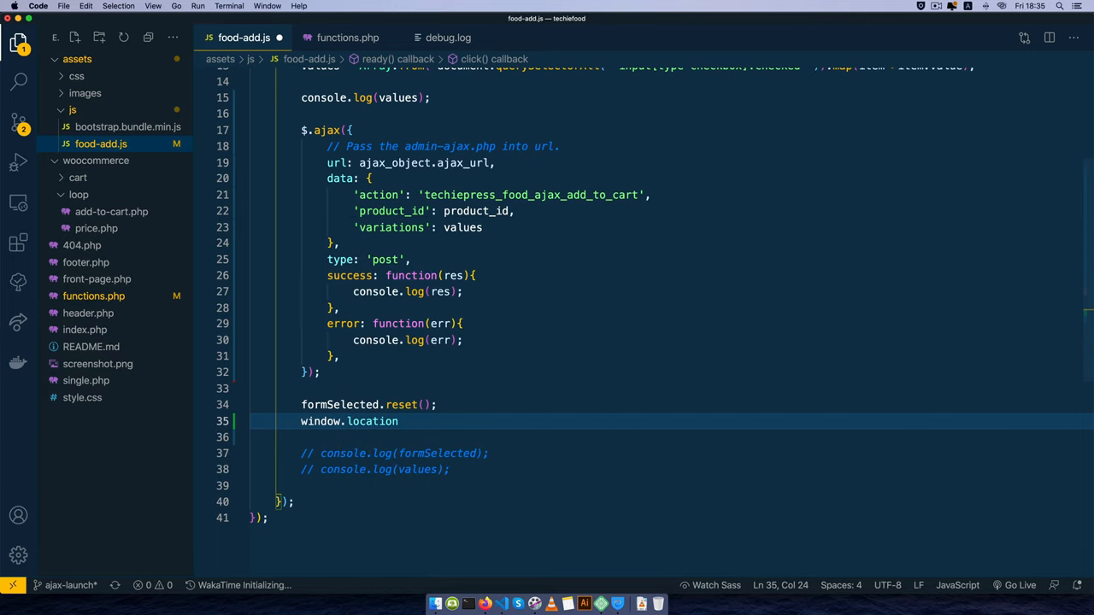
type("reload")
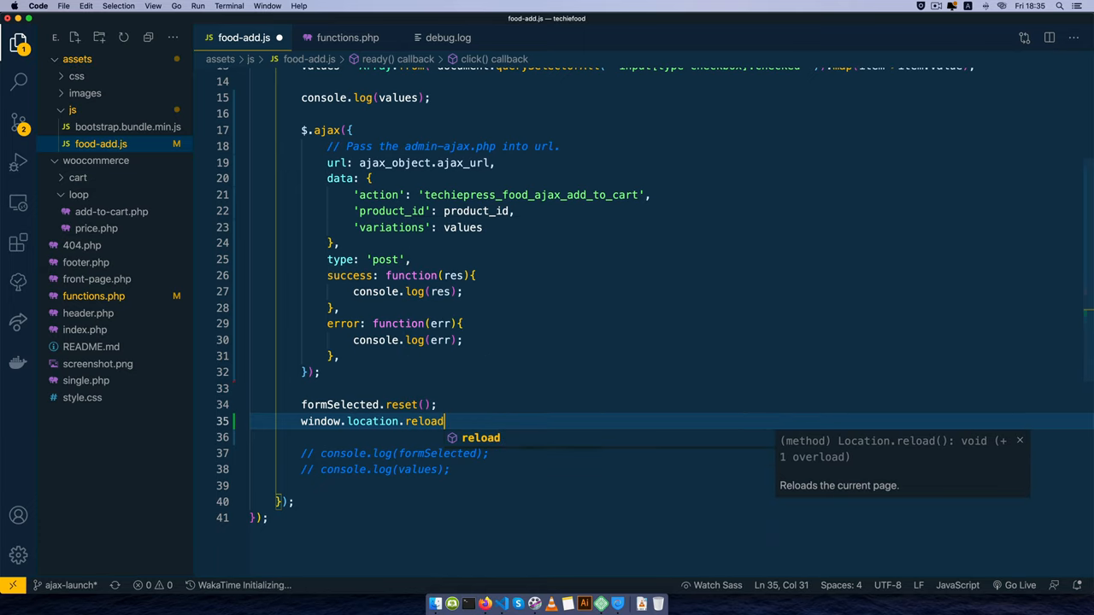
type("()")
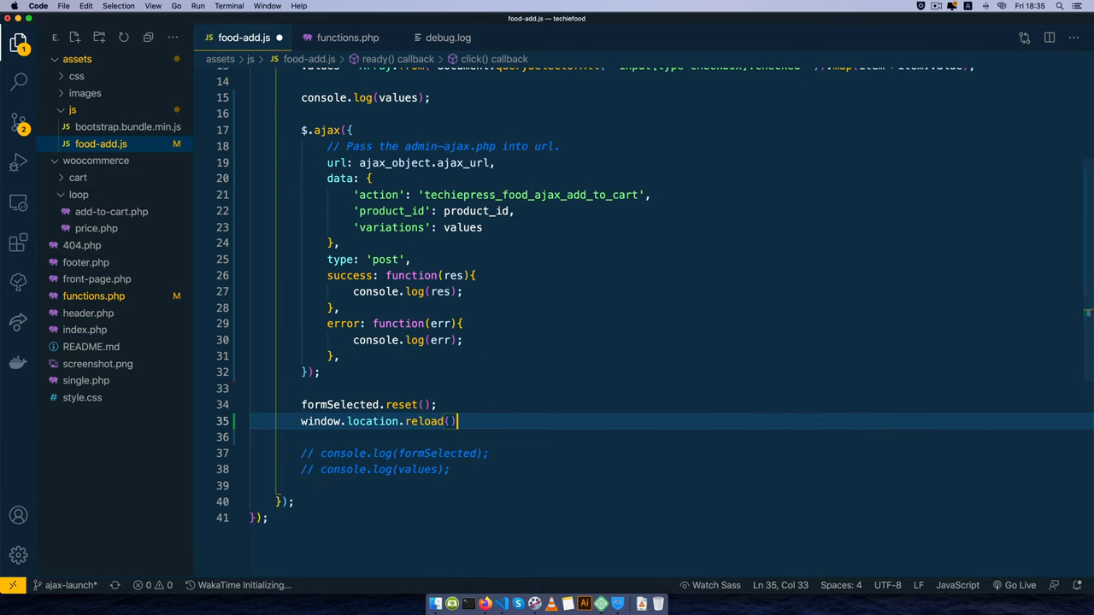
type(";")
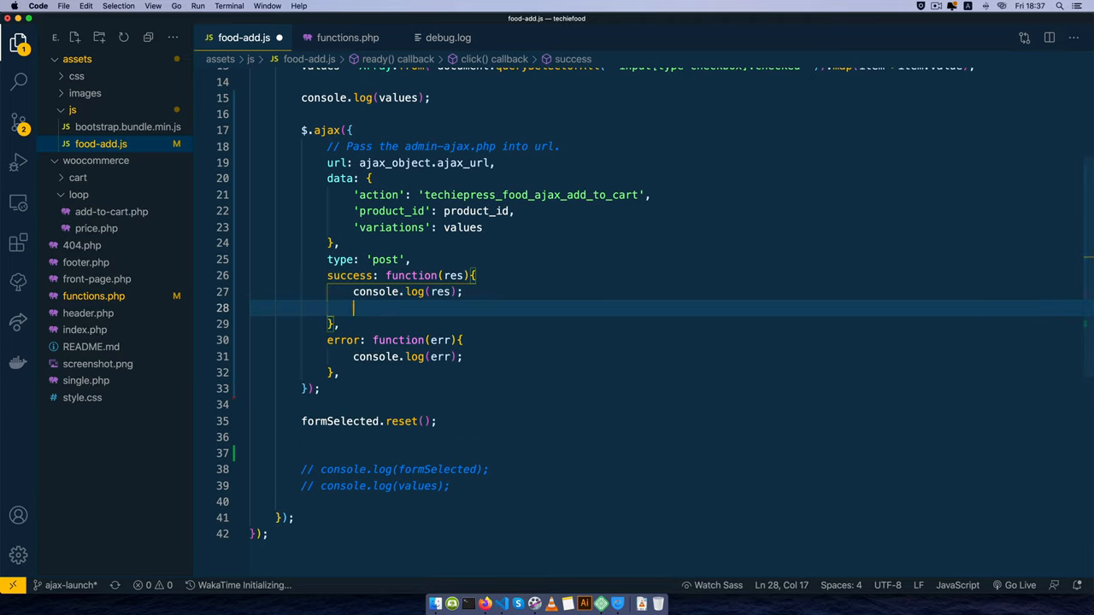
type("window.location.reload();")
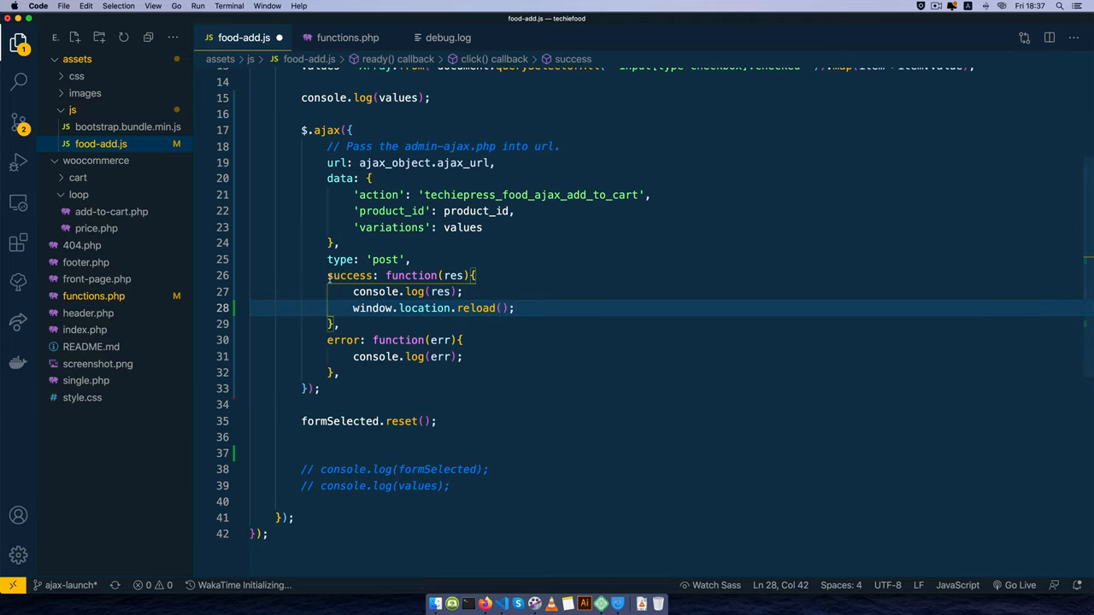
left_click(516, 308)
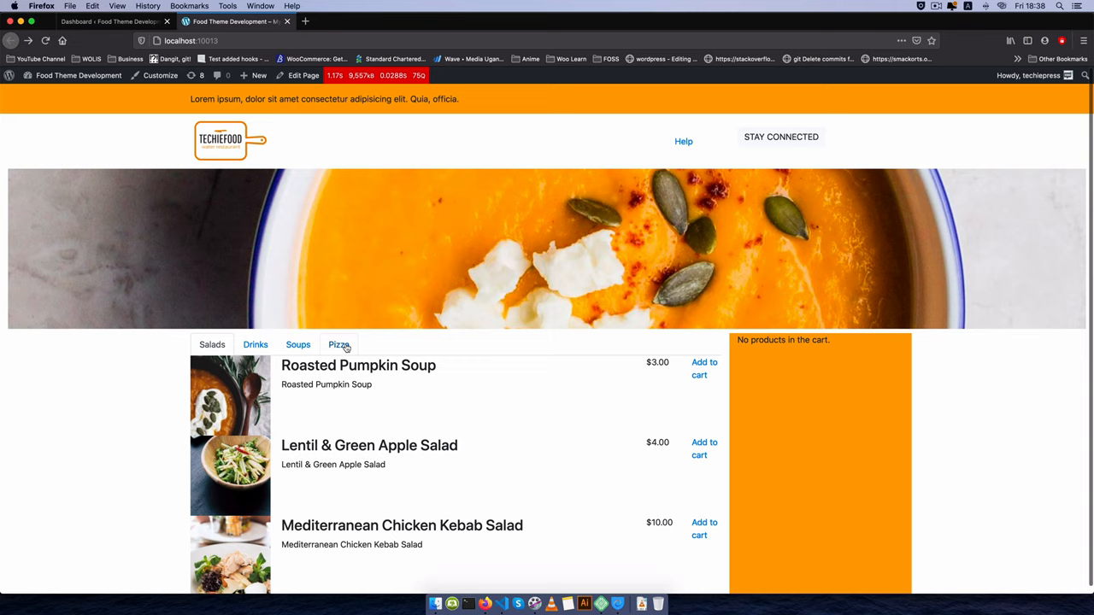
Add Margaharita Pizza Small Olives and Medium Extra Cheese from the Pizza category modal.
left_click(338, 344)
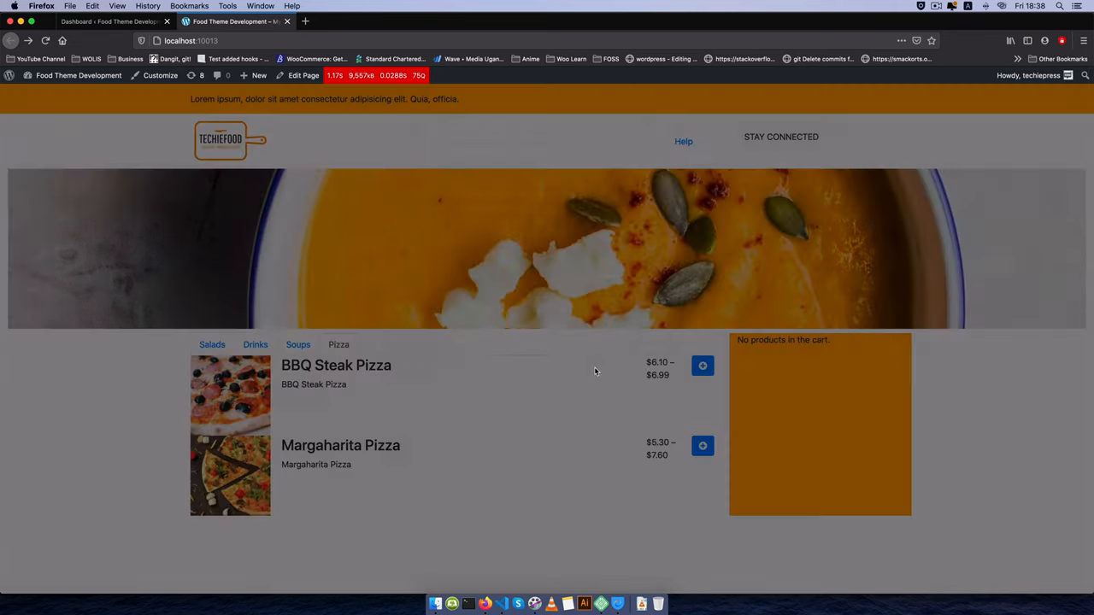
left_click(703, 445)
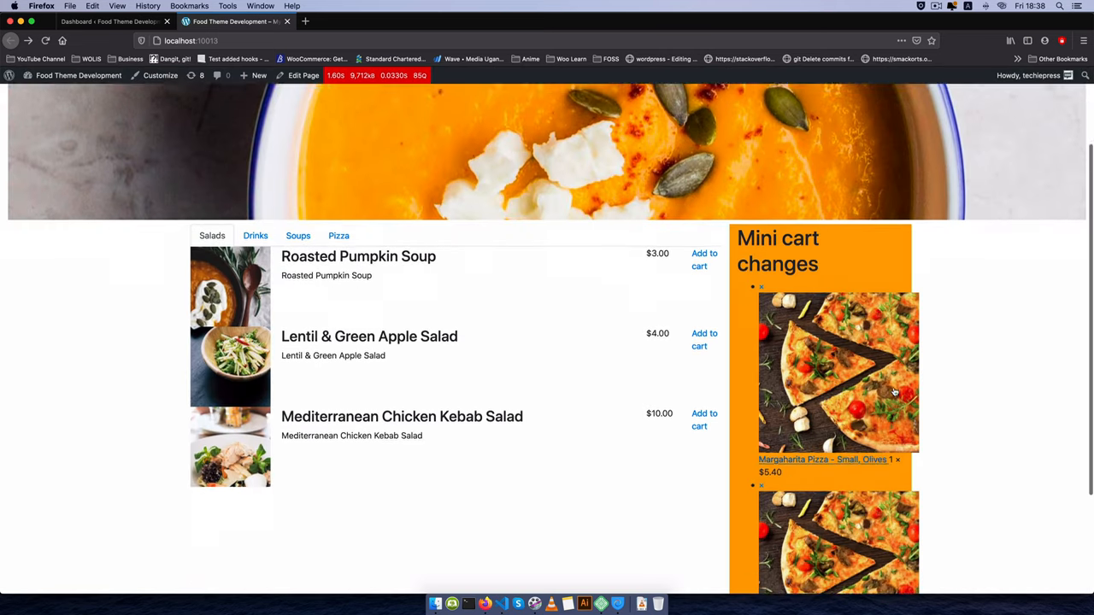
scroll("down", 3)
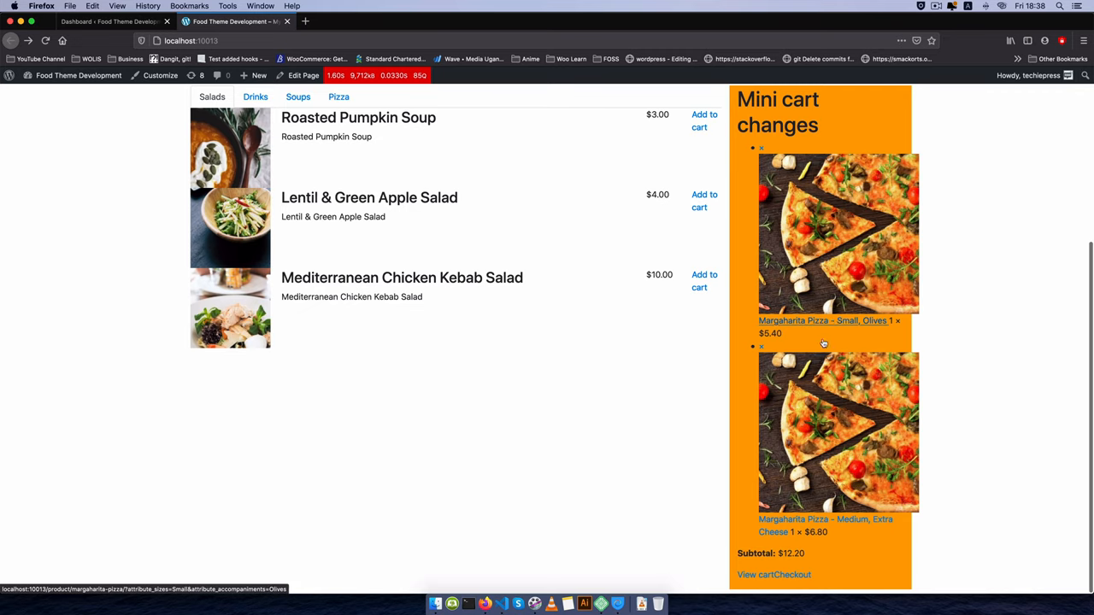
left_click(338, 96)
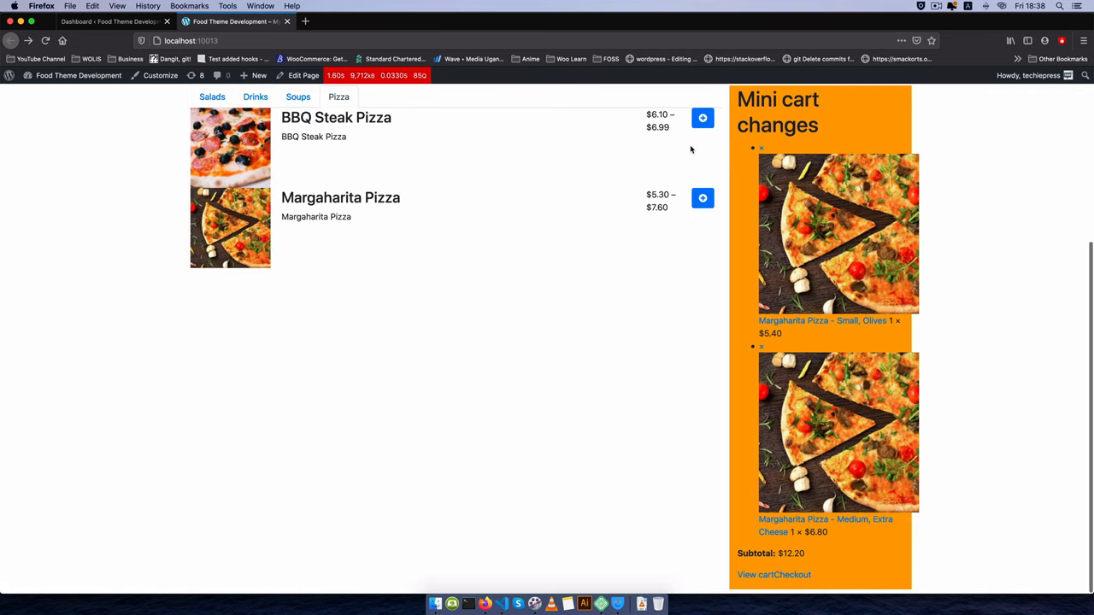
Submit BBQ Steak Pizza Small Peperonni plus another variation and check the reloaded mini cart.
left_click(702, 117)
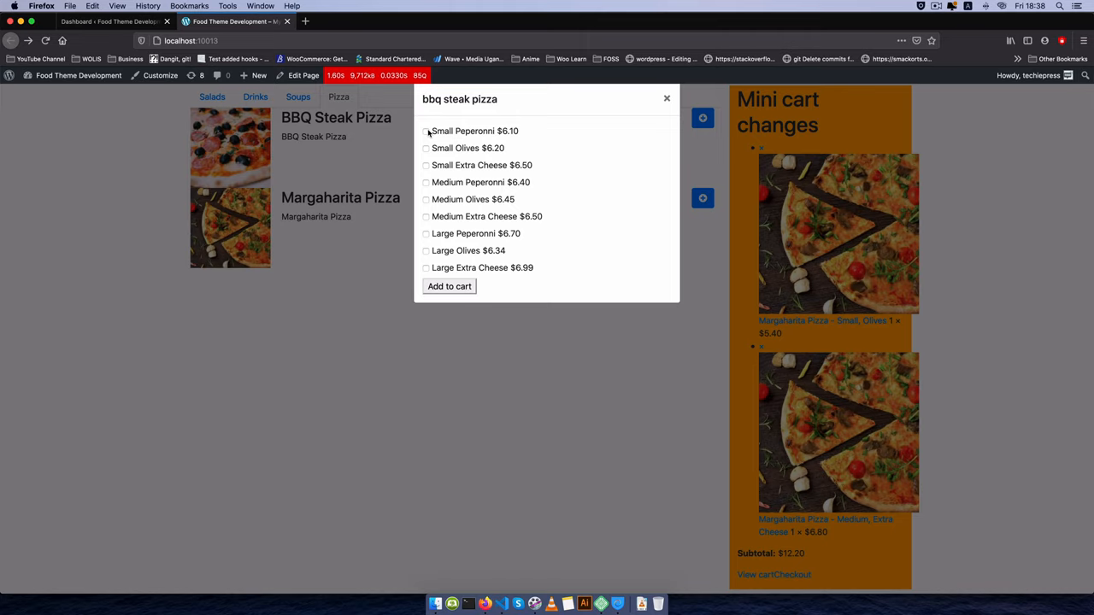
left_click(425, 130)
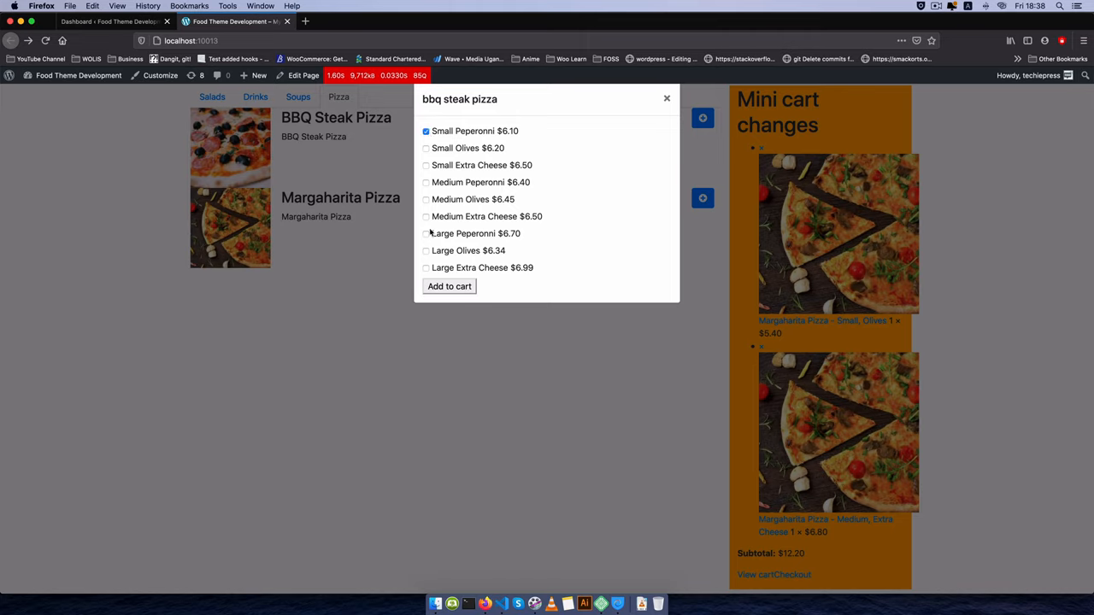
left_click(426, 233)
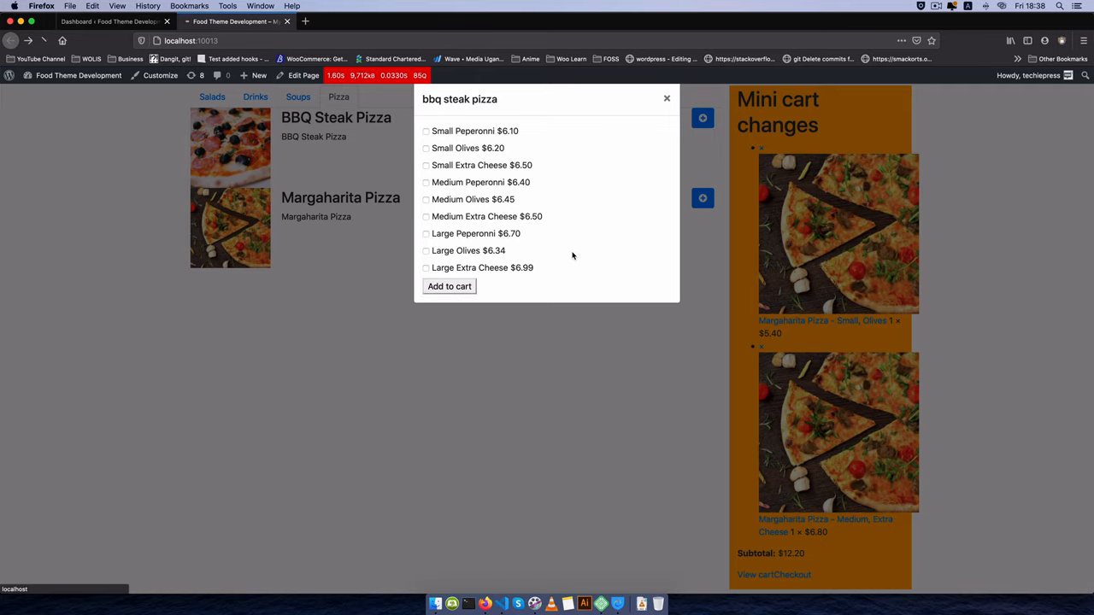
left_click(667, 98)
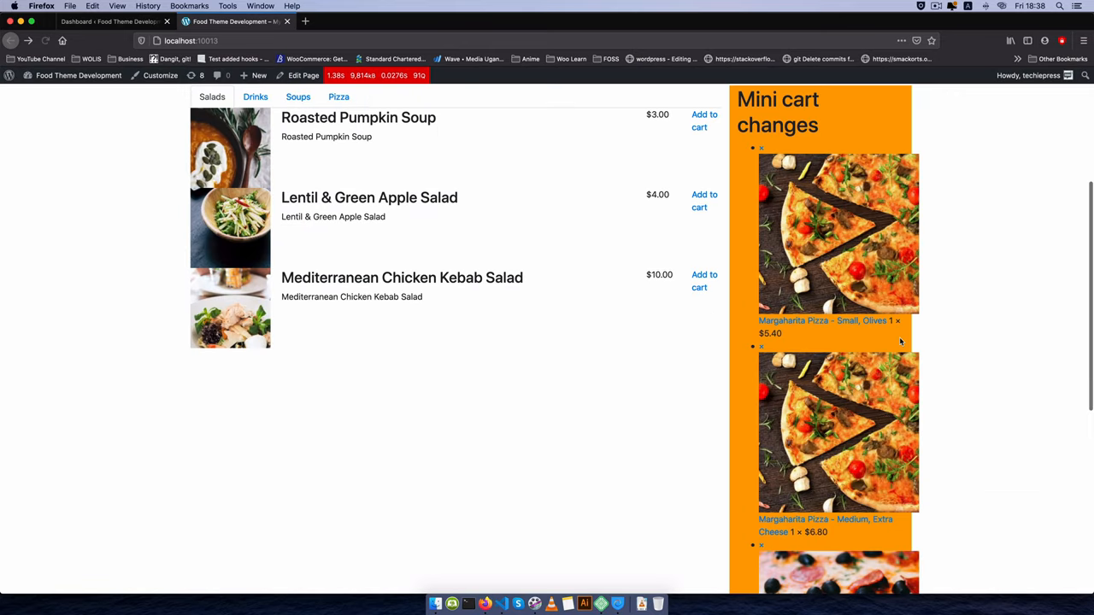
scroll("down", 3)
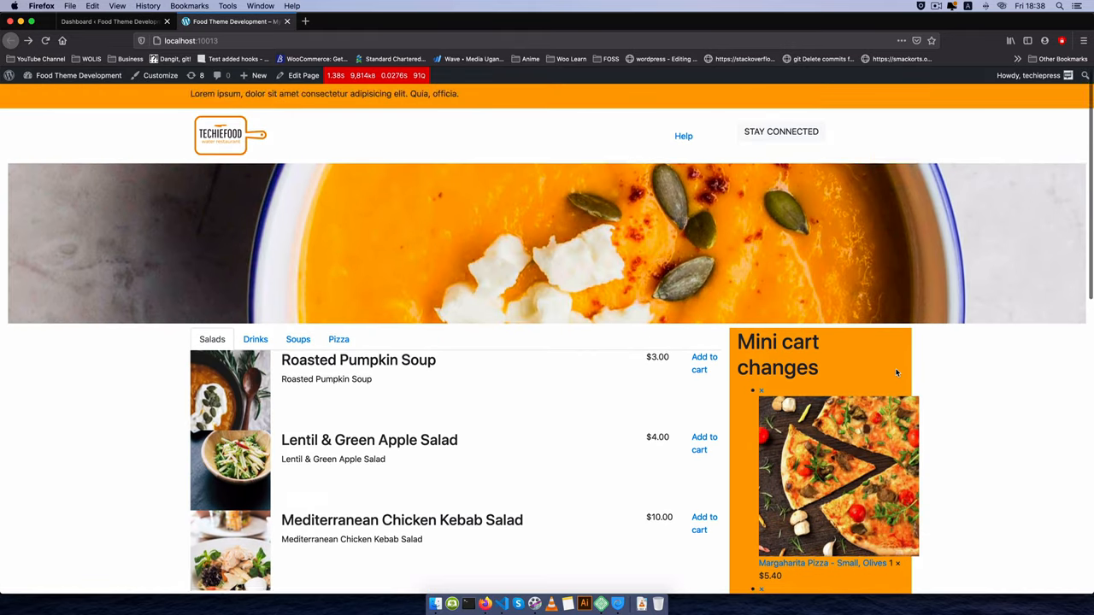
scroll("down", 3)
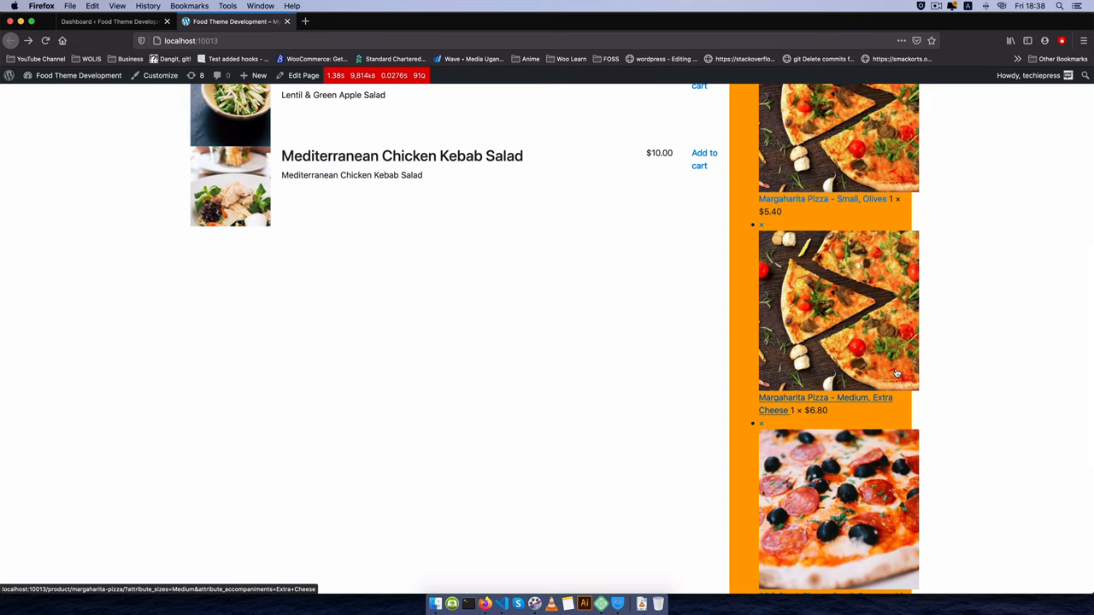
mouse_move(473, 332)
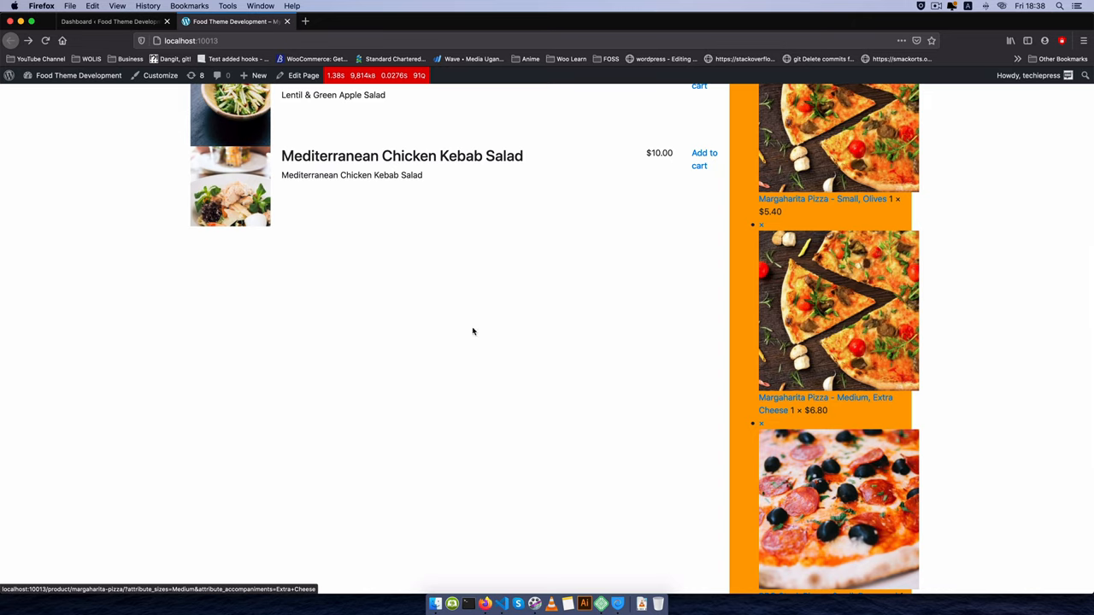
scroll("up", 3)
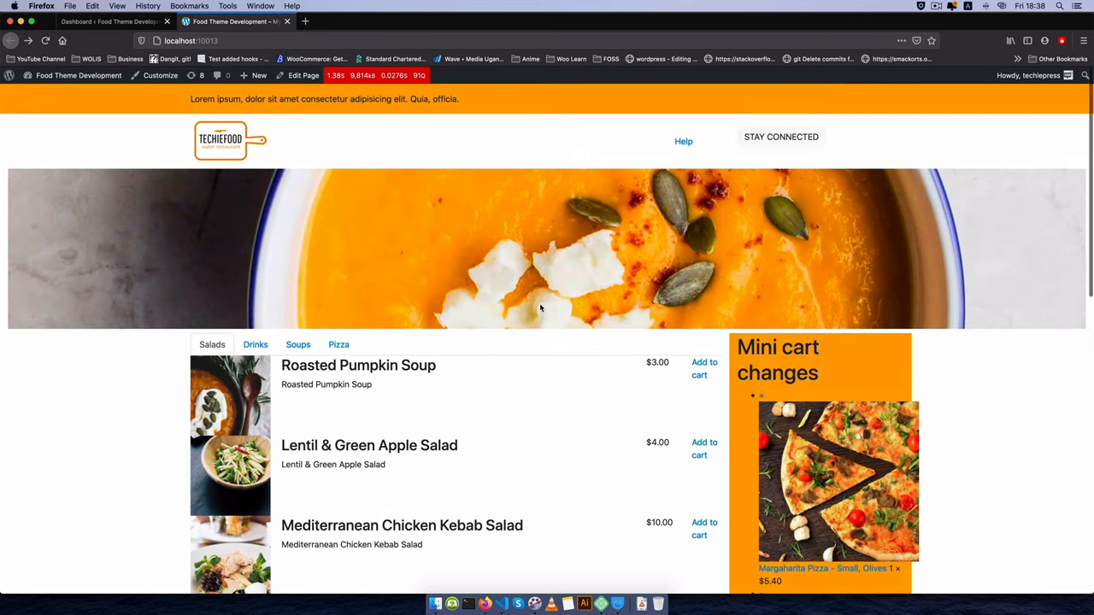